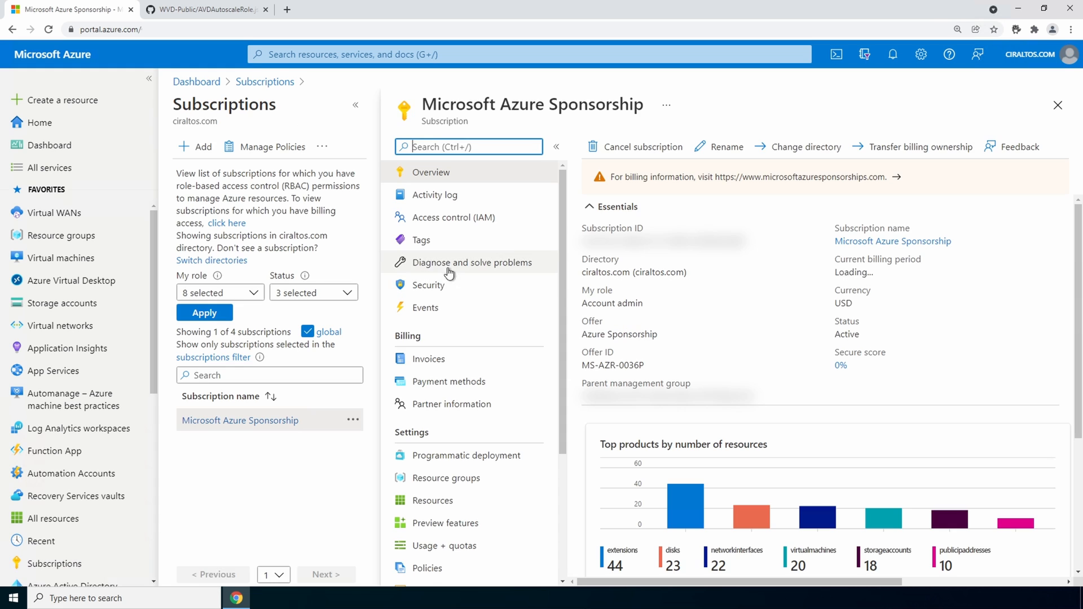
Step: Start a new custom role from the subscription's Access control (IAM) and view the role JSON on GitHub
{"action": "left_click", "coordinate": [453, 217]}
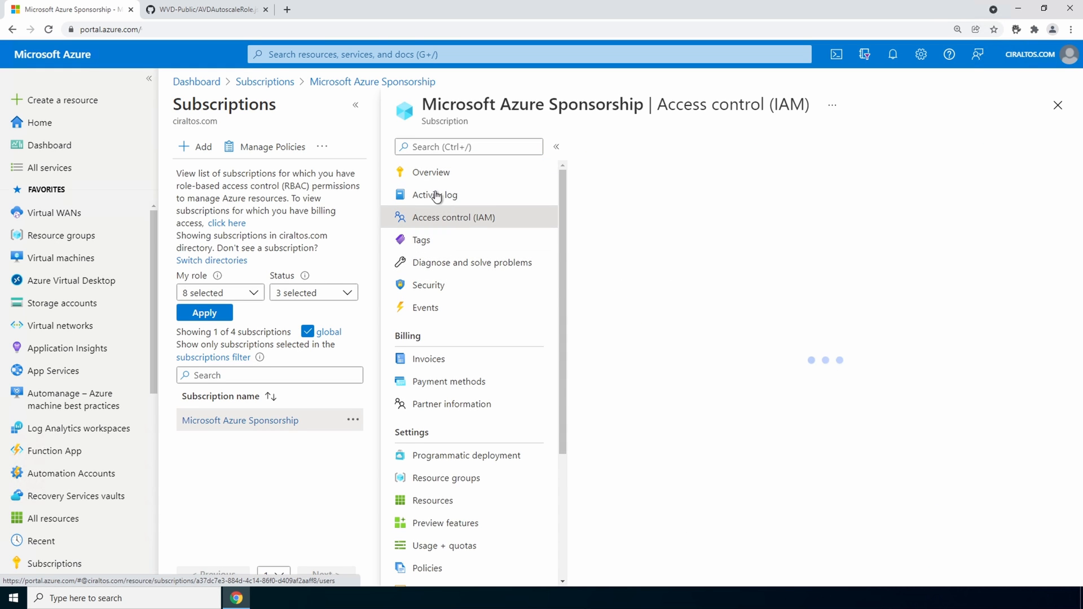
{"action": "left_click", "coordinate": [454, 217]}
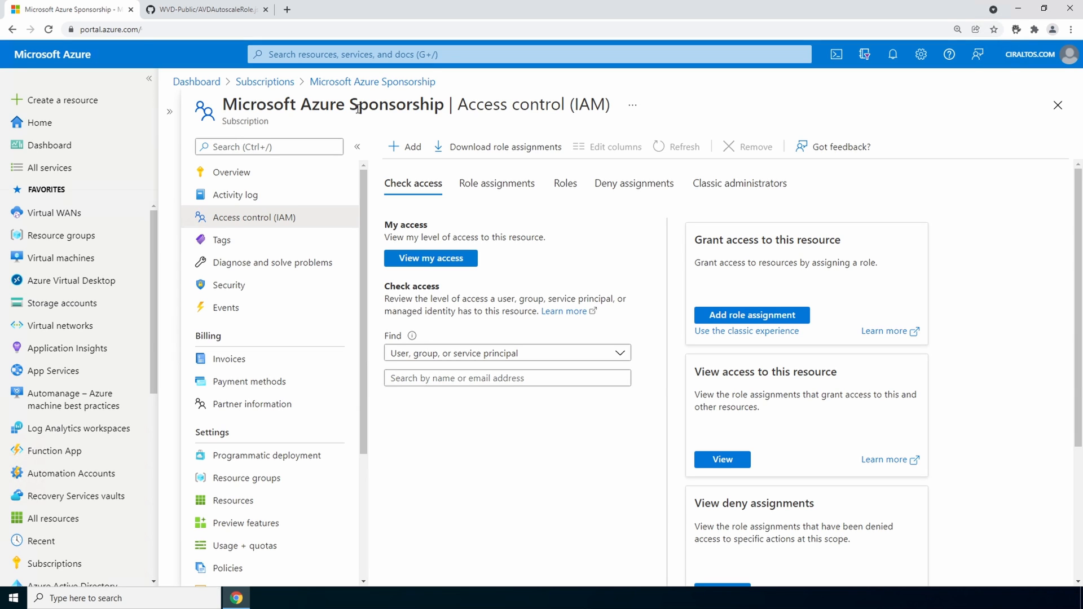
{"action": "mouse_move", "coordinate": [412, 144]}
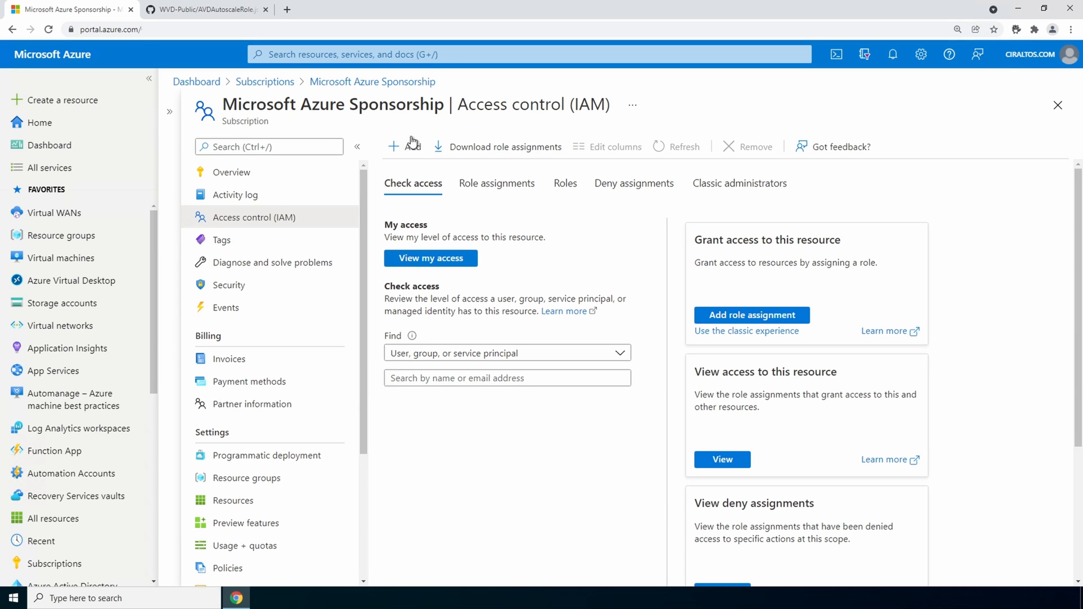
{"action": "left_click", "coordinate": [403, 147]}
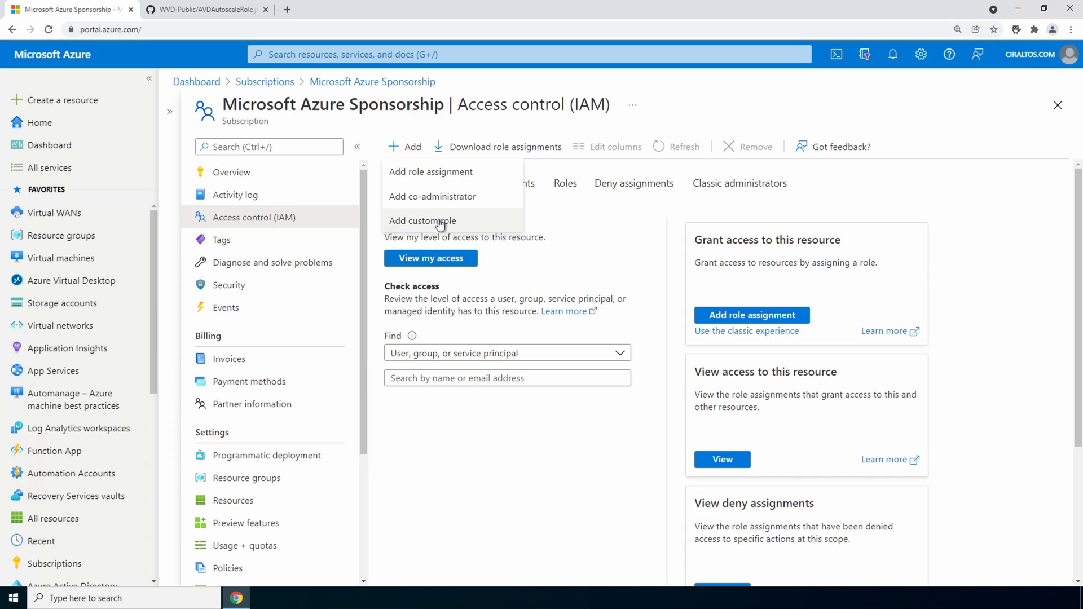
{"action": "left_click", "coordinate": [422, 220]}
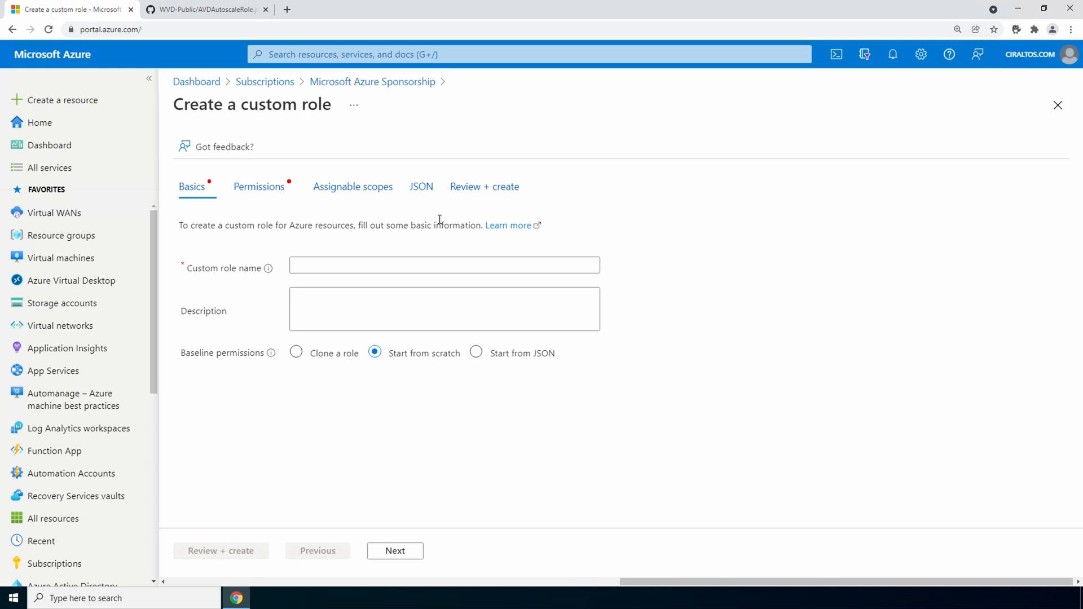
{"action": "left_click", "coordinate": [204, 9]}
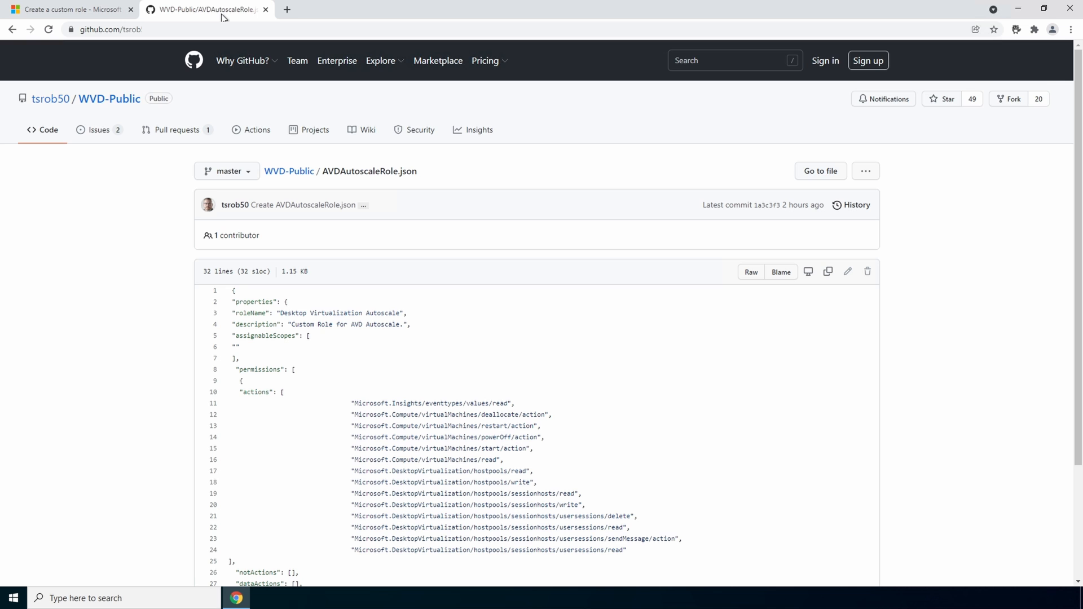
{"action": "mouse_move", "coordinate": [703, 279]}
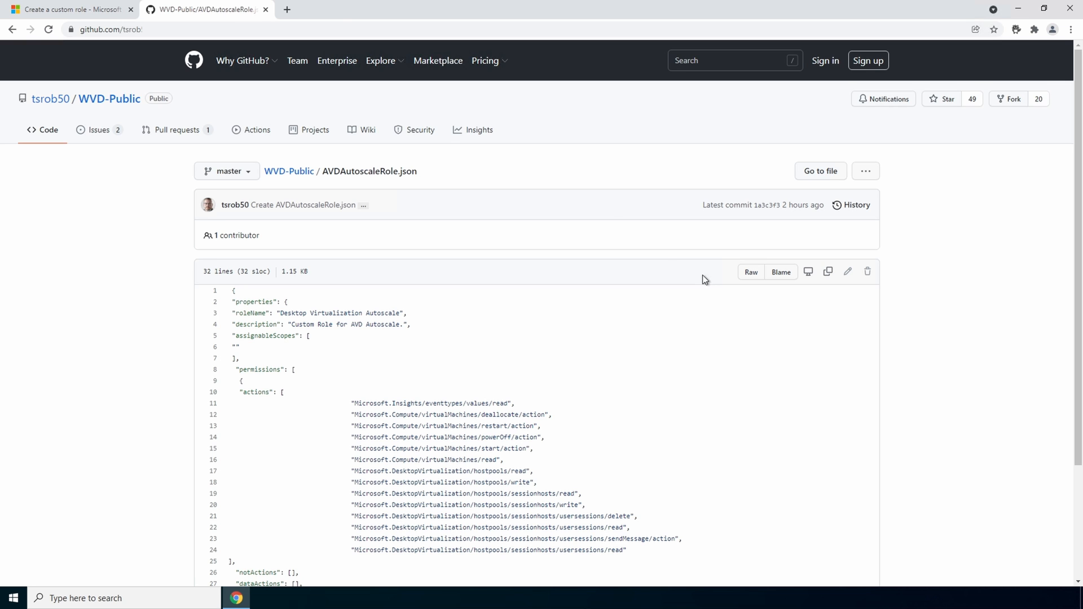
Step: Save the raw AVDAutoscaleRole.json file locally and return to the custom role form
{"action": "left_click", "coordinate": [750, 272]}
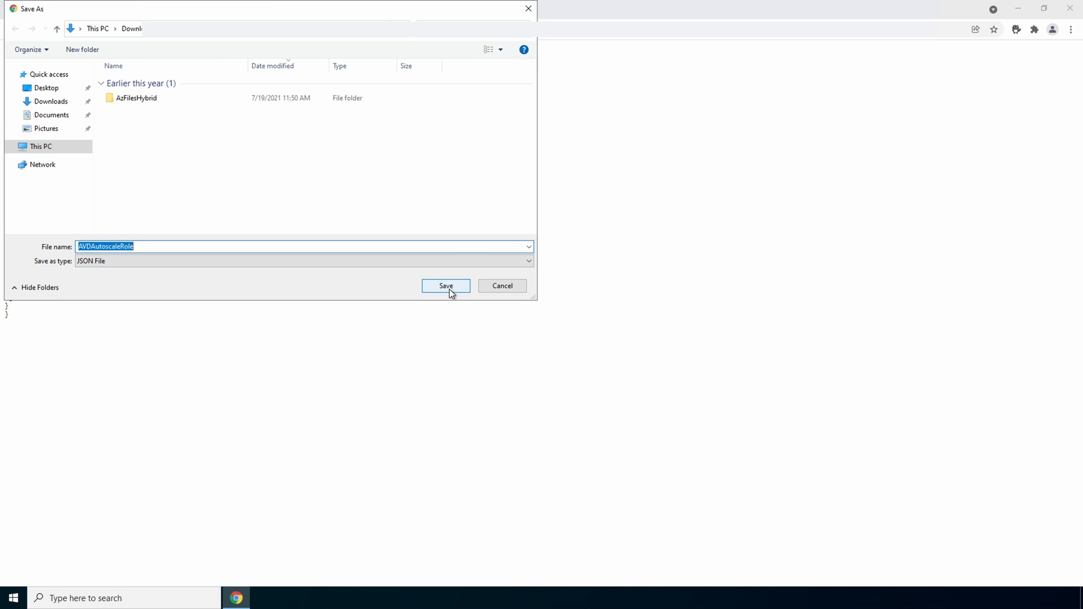
{"action": "left_click", "coordinate": [445, 286]}
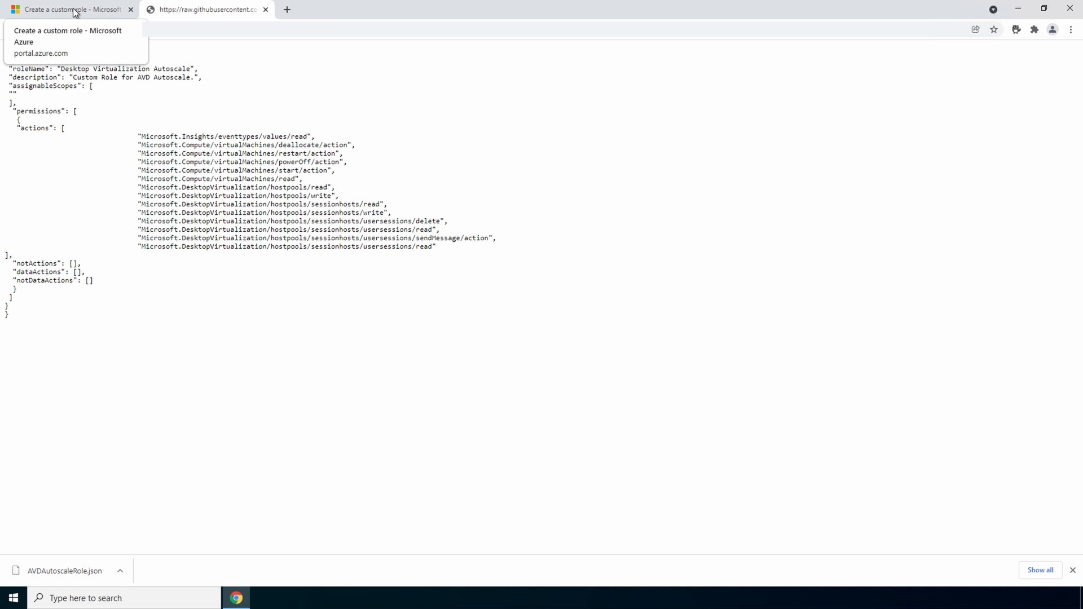
{"action": "left_click", "coordinate": [68, 10]}
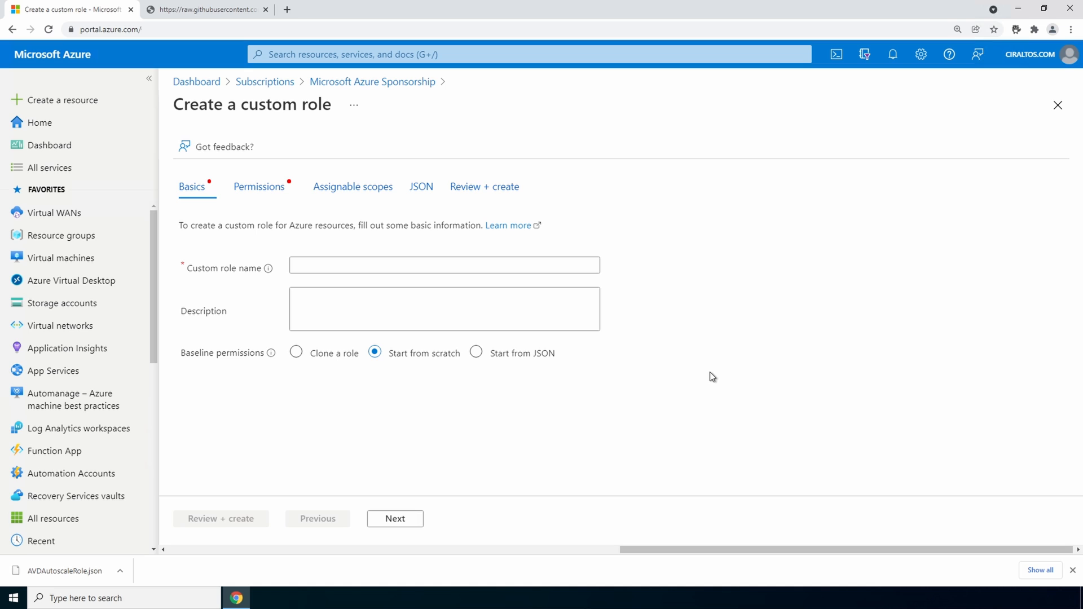
Step: Base the role on AVDAutoscaleRole.json, loading its name, description and permissions, up to assignable scopes
{"action": "left_click", "coordinate": [475, 353]}
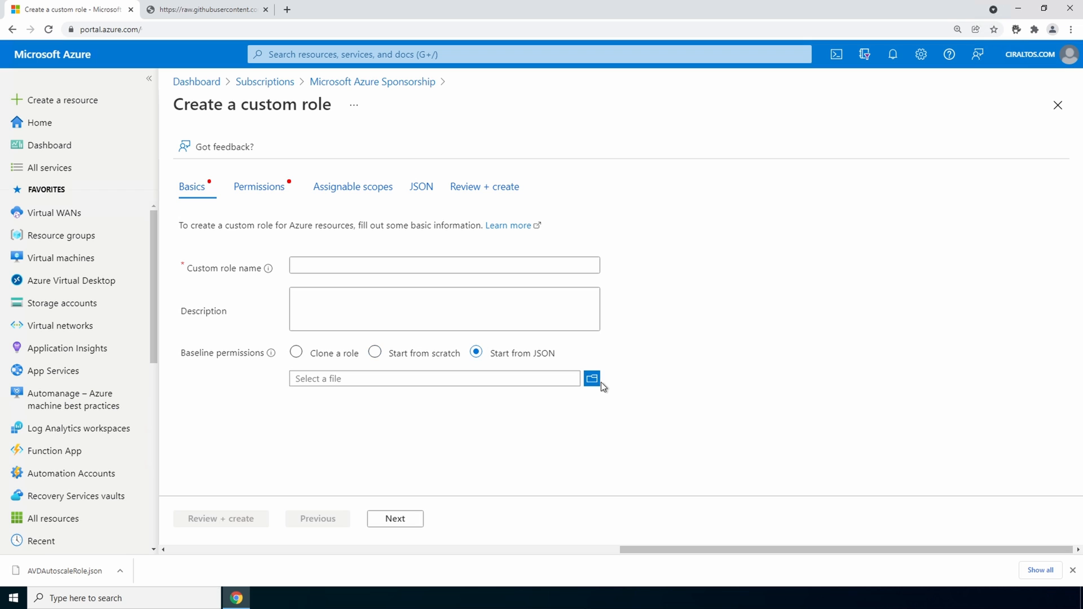
{"action": "left_click", "coordinate": [591, 379]}
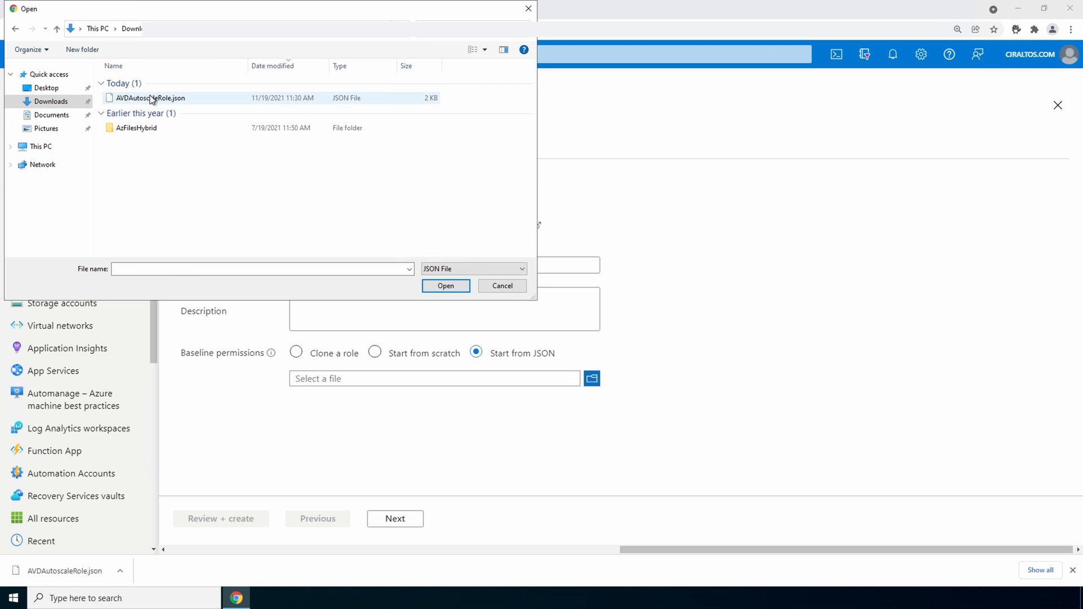
{"action": "left_click", "coordinate": [445, 286]}
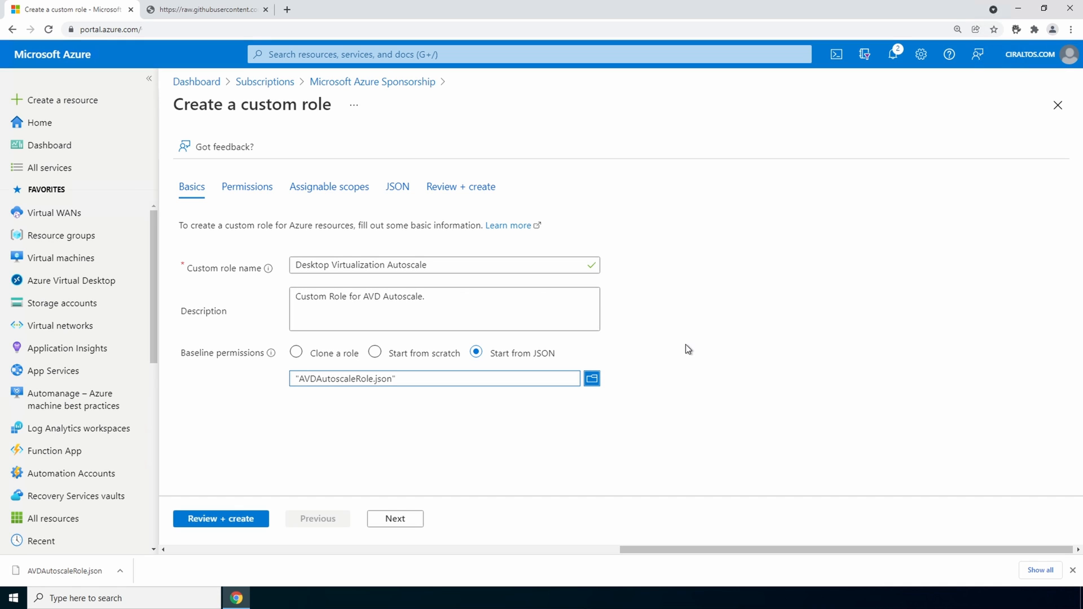
{"action": "left_click", "coordinate": [394, 518]}
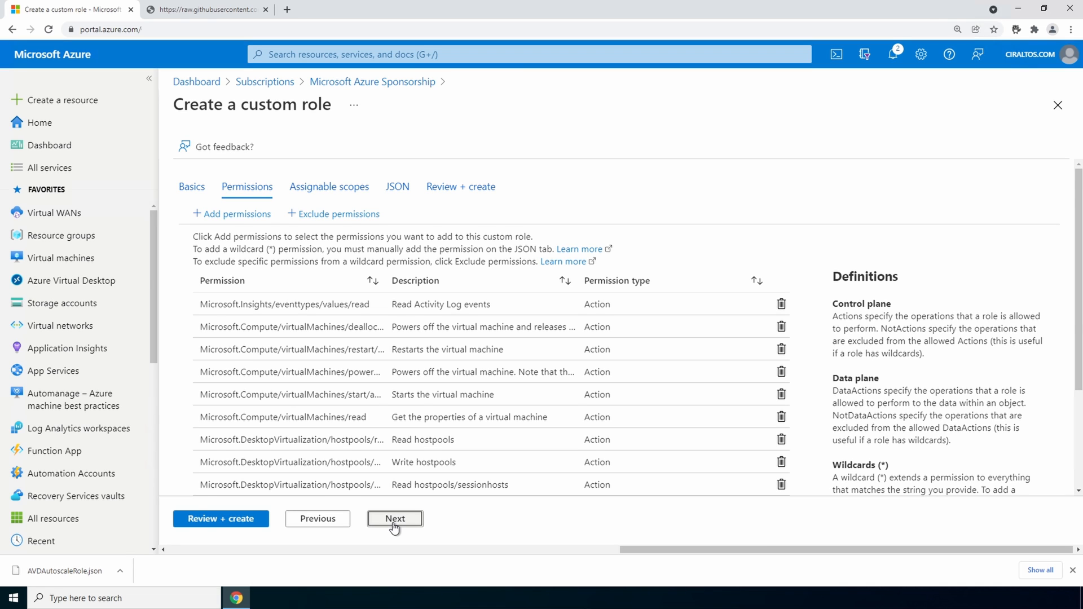
{"action": "left_click", "coordinate": [395, 518]}
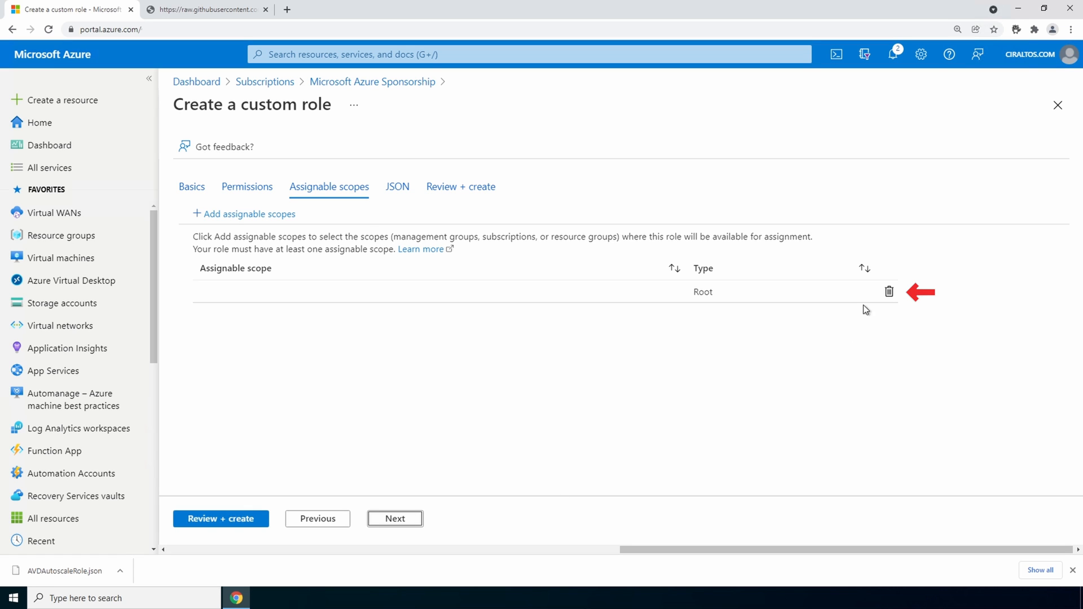
Step: Replace the root scope with the Microsoft Azure Sponsorship subscription and proceed to review
{"action": "left_click", "coordinate": [888, 291]}
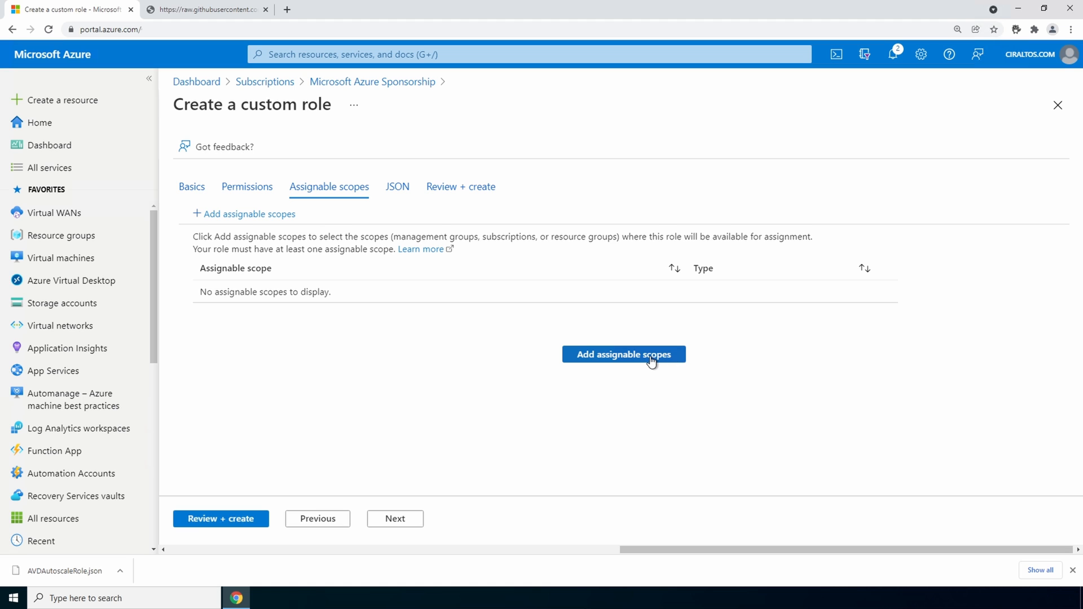
{"action": "left_click", "coordinate": [625, 354]}
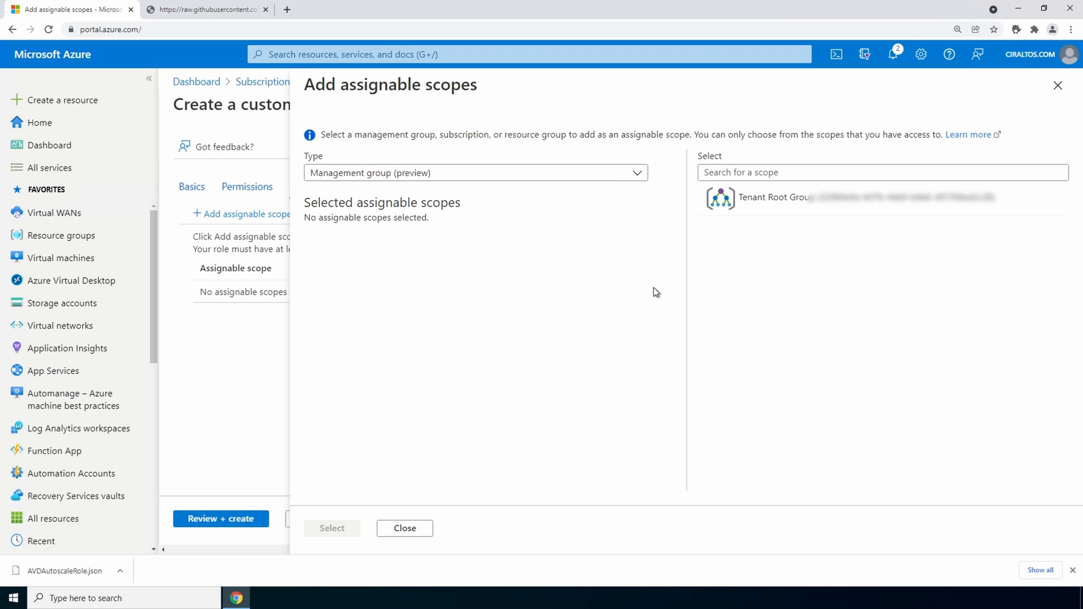
{"action": "left_click", "coordinate": [475, 173]}
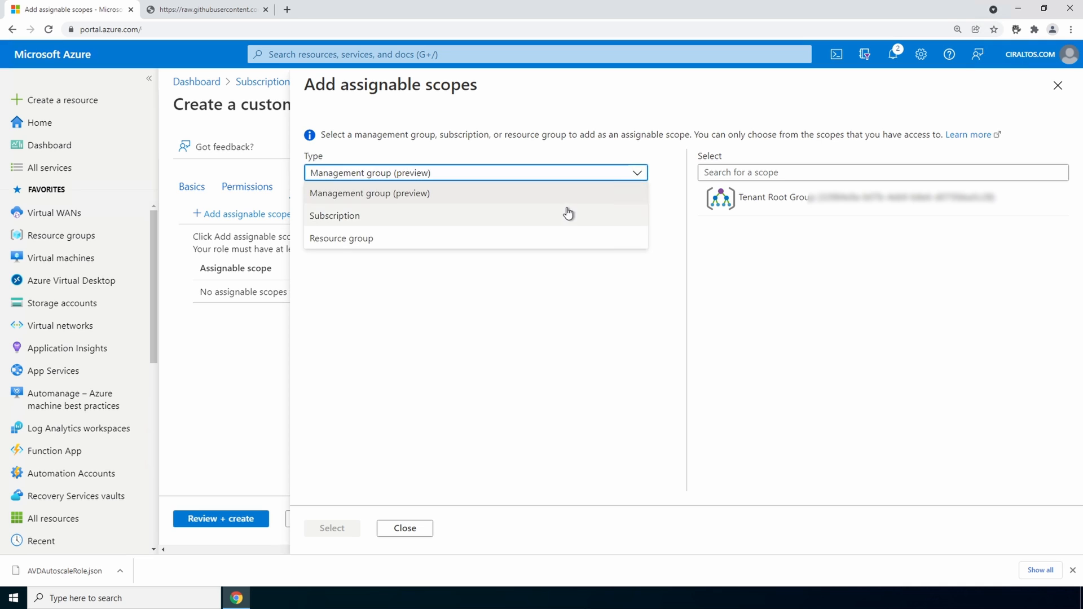
{"action": "left_click", "coordinate": [333, 215]}
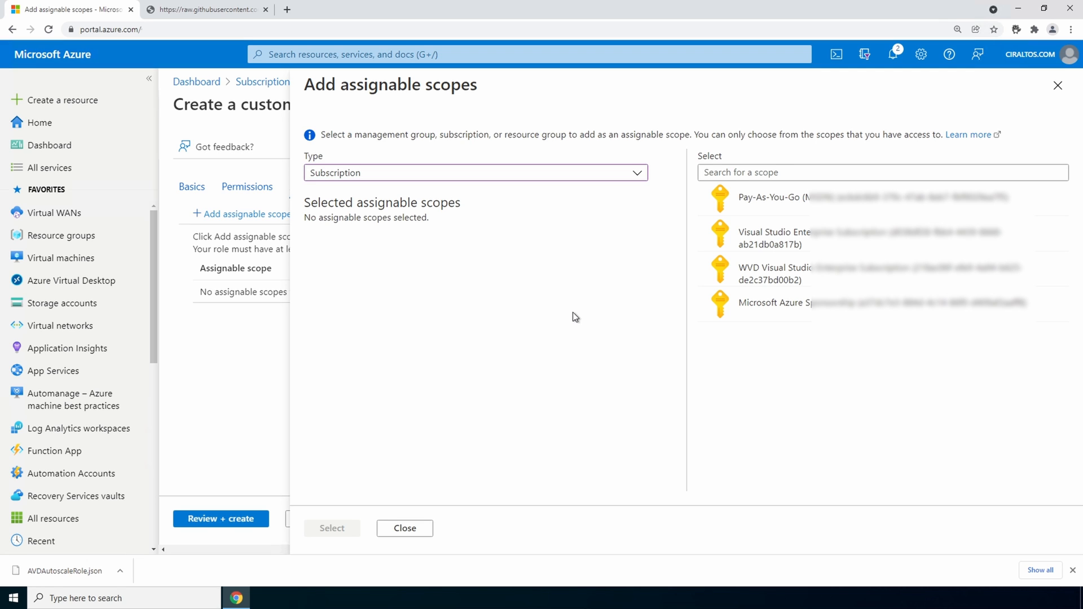
{"action": "mouse_move", "coordinate": [780, 315]}
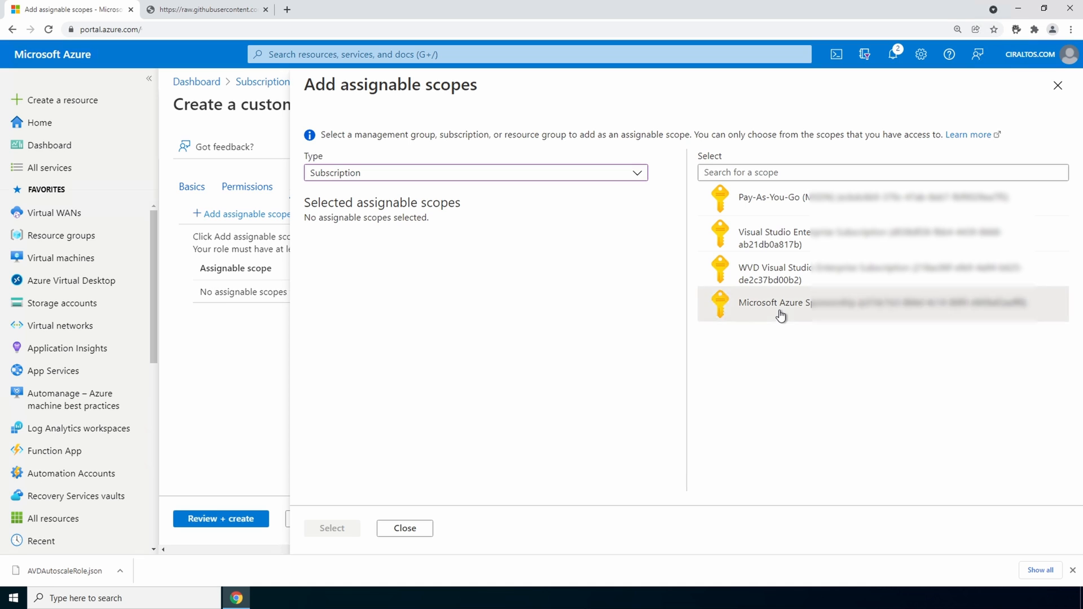
{"action": "left_click", "coordinate": [780, 303]}
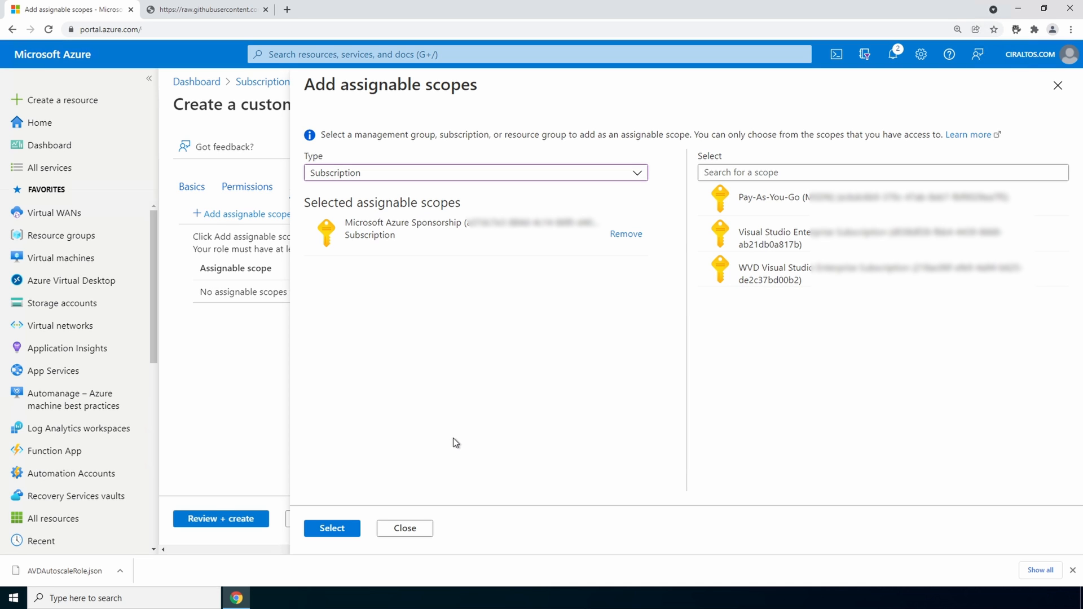
{"action": "left_click", "coordinate": [332, 528]}
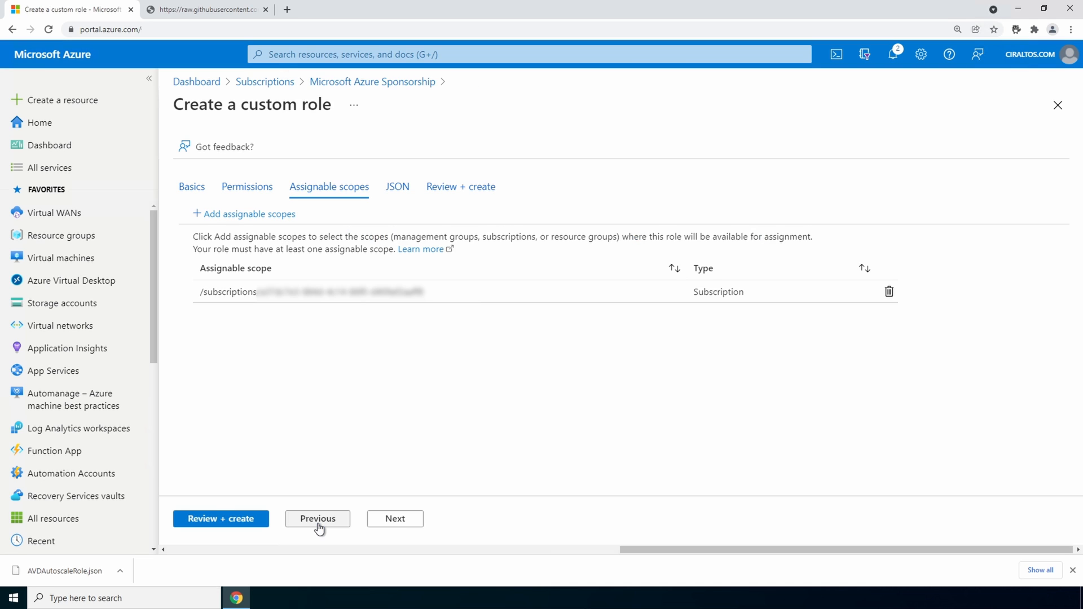
{"action": "mouse_move", "coordinate": [303, 486]}
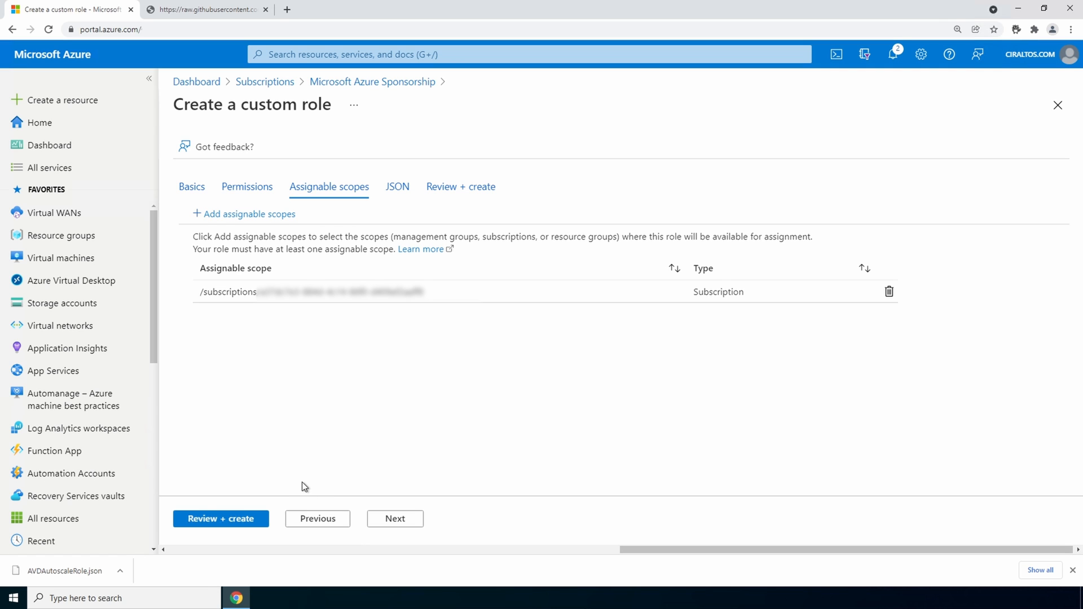
{"action": "left_click", "coordinate": [461, 187]}
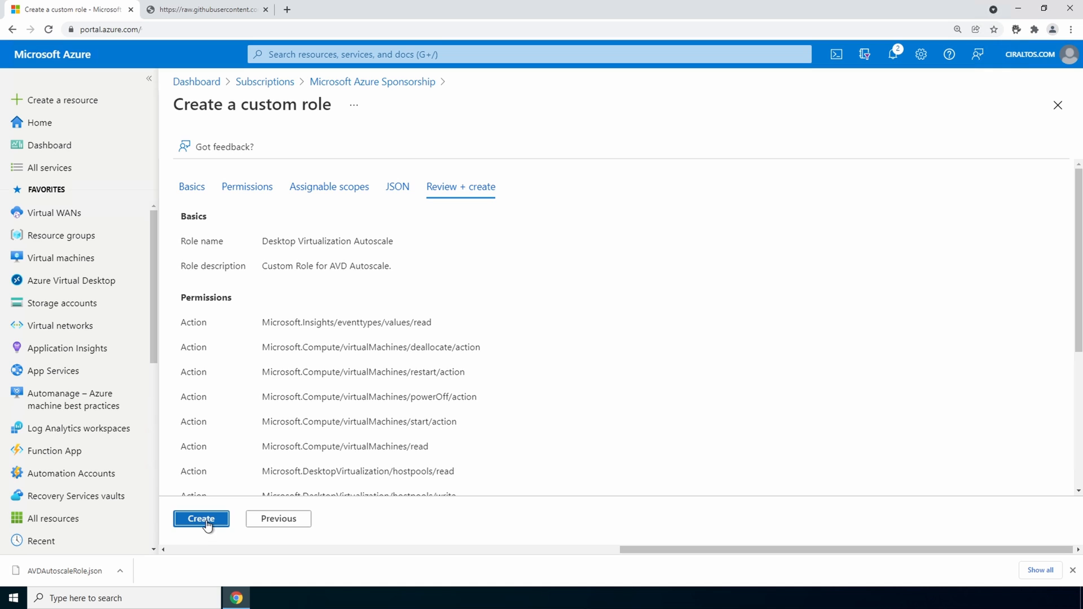
Step: Create the Desktop Virtualization Autoscale role and acknowledge the success message
{"action": "left_click", "coordinate": [201, 519]}
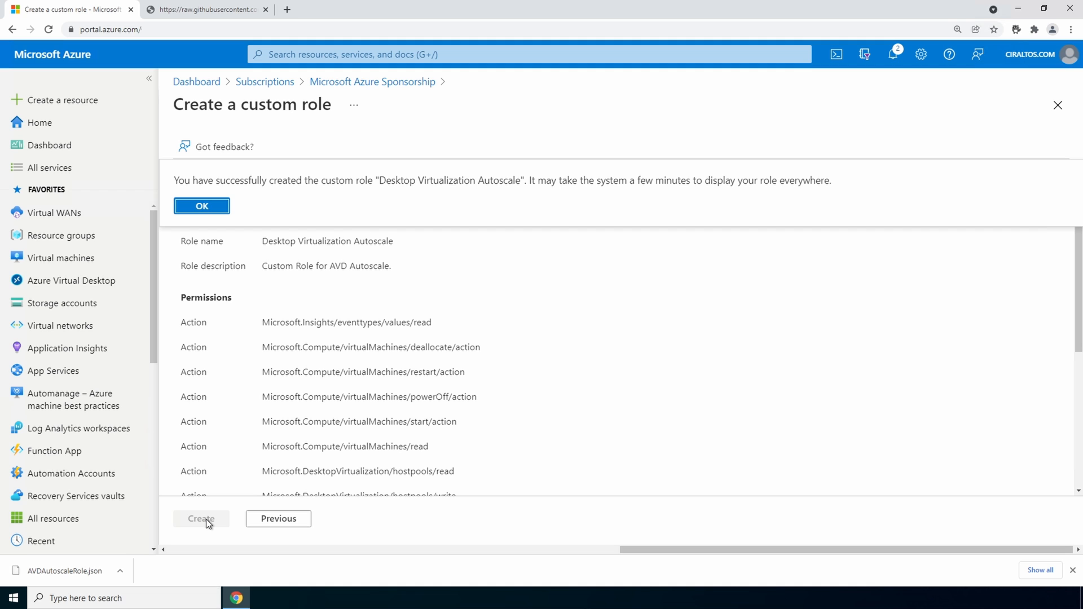
{"action": "mouse_move", "coordinate": [70, 374]}
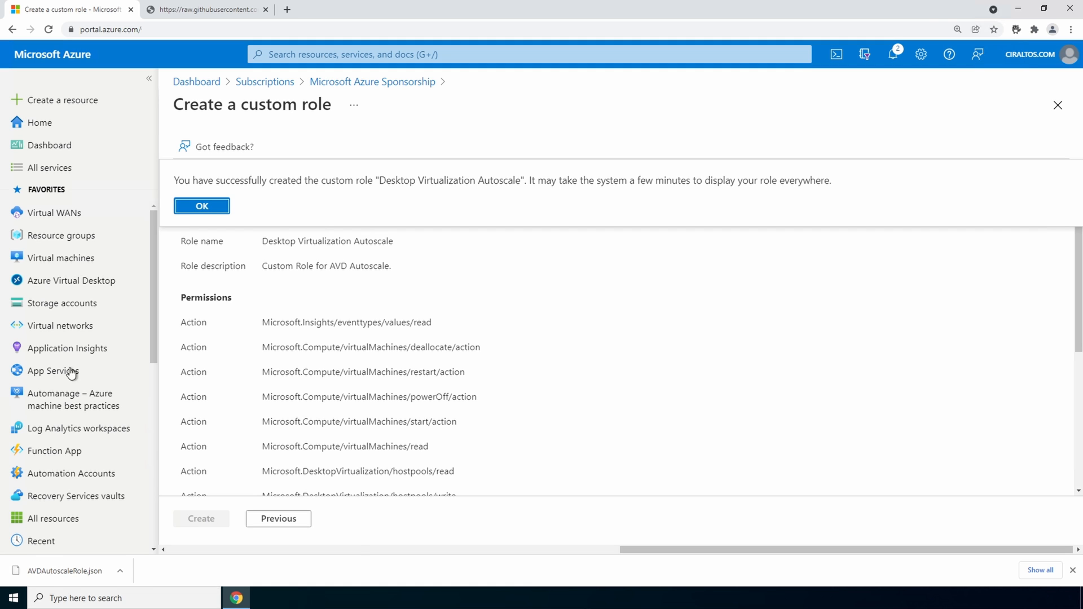
{"action": "left_click", "coordinate": [202, 206]}
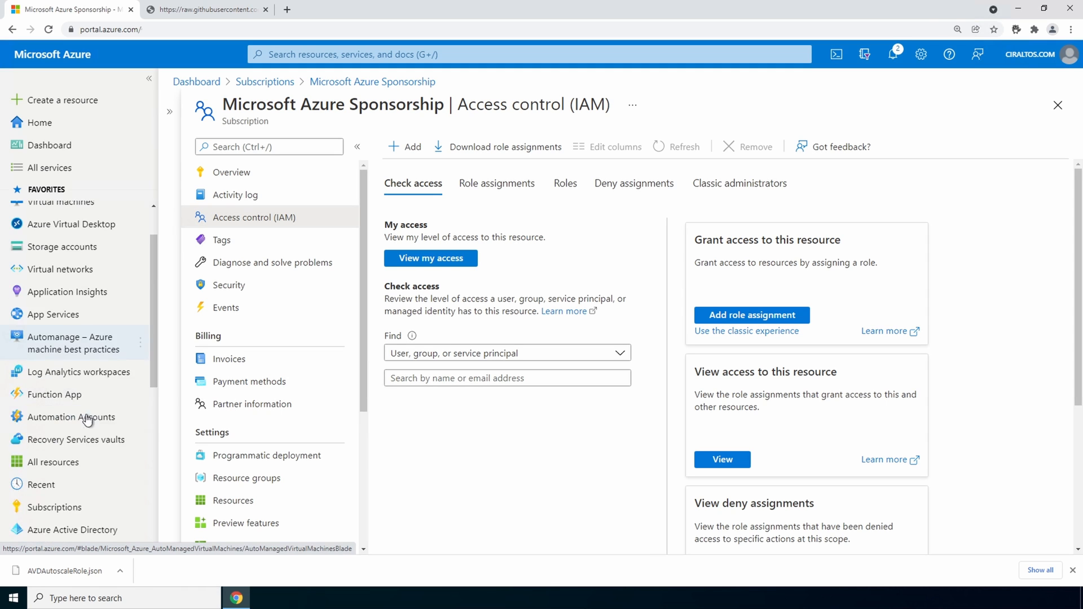
Step: List enterprise applications of all types and search for Windows Virtual Desktop
{"action": "left_click", "coordinate": [72, 529]}
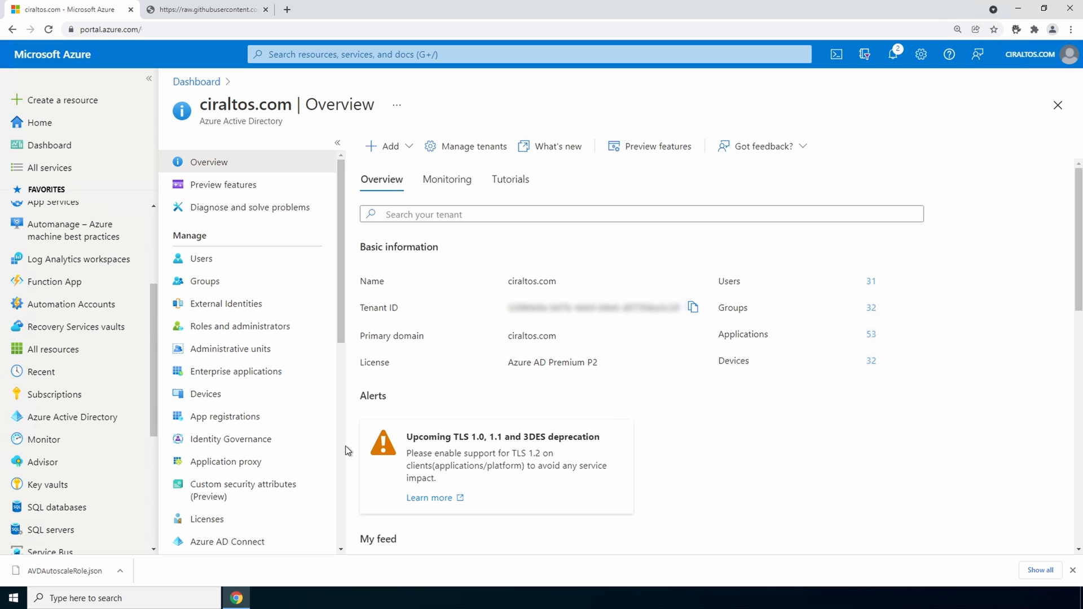
{"action": "left_click", "coordinate": [235, 372]}
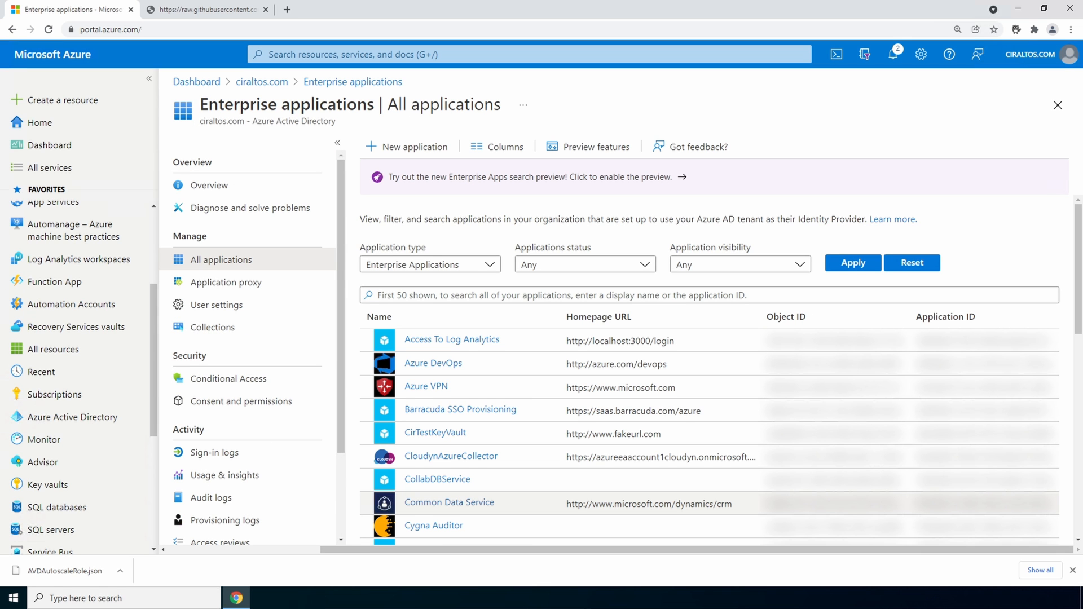
{"action": "left_click", "coordinate": [429, 264]}
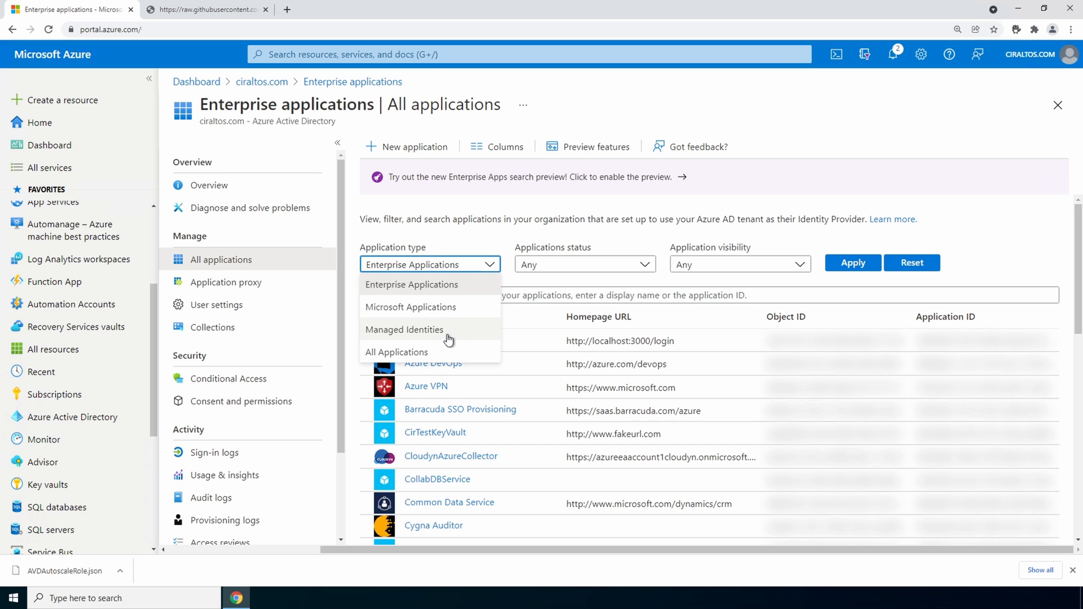
{"action": "left_click", "coordinate": [396, 352]}
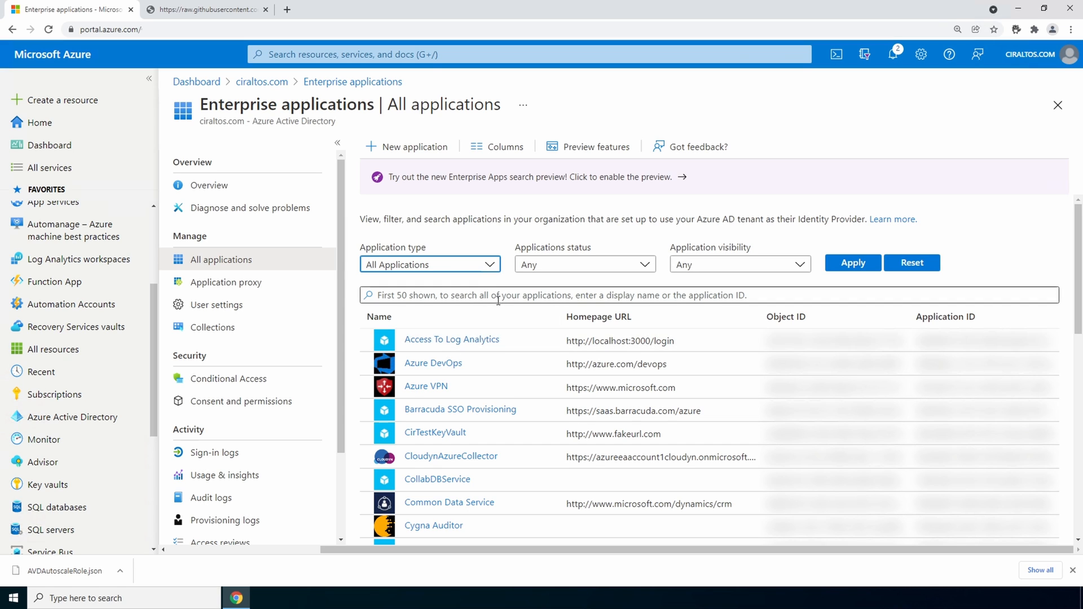
{"action": "type", "text": "Windows Virtual De"}
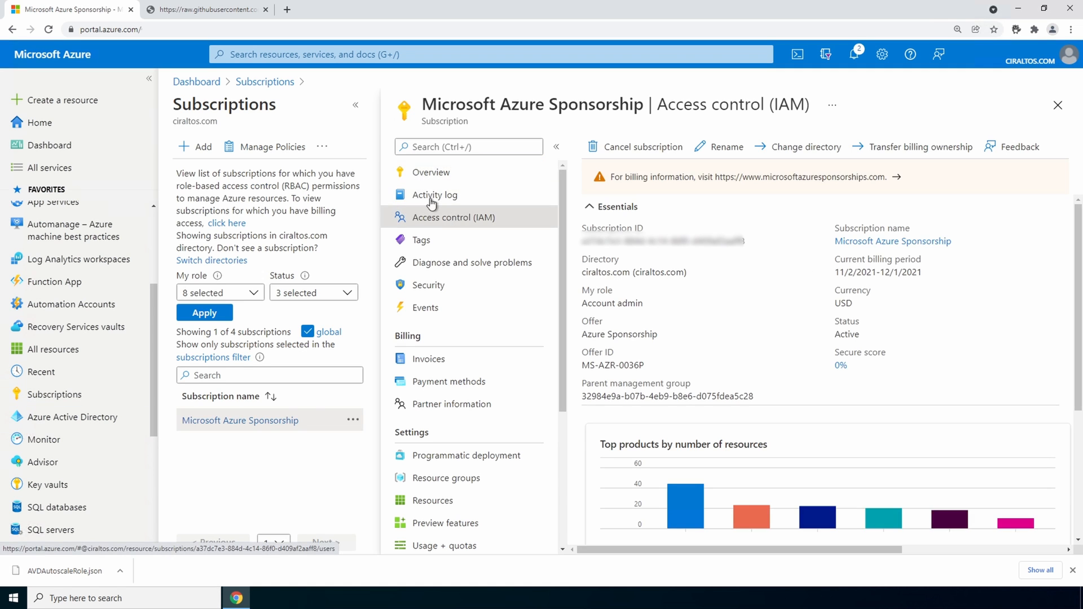
Step: Add a role assignment with the Desktop Virtualization Autoscale role and bring up the member picker
{"action": "left_click", "coordinate": [453, 217]}
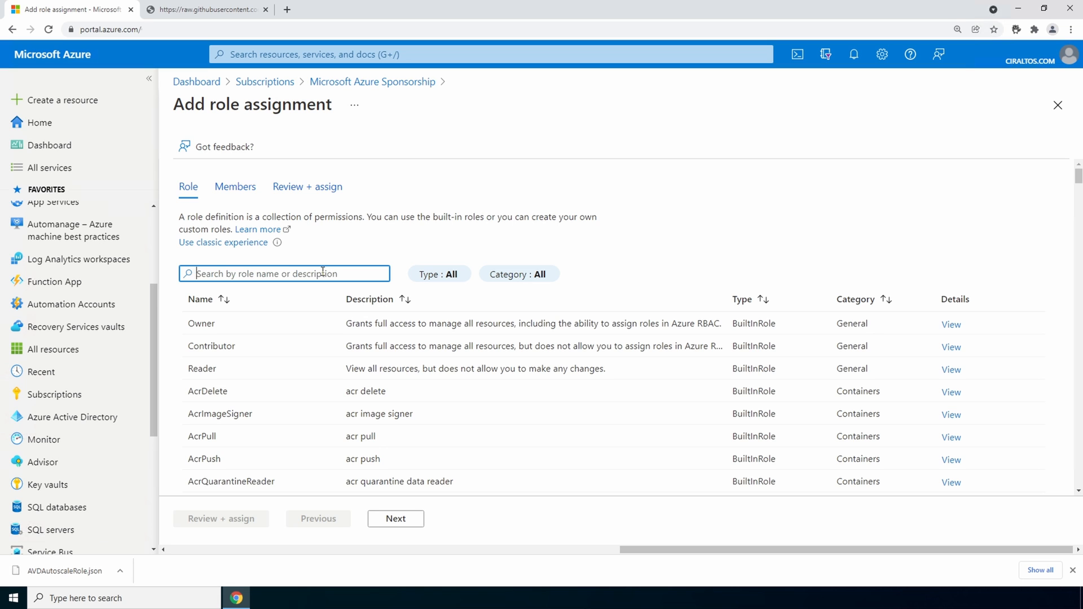
{"action": "type", "text": "Desktop Virtualization Autoscale"}
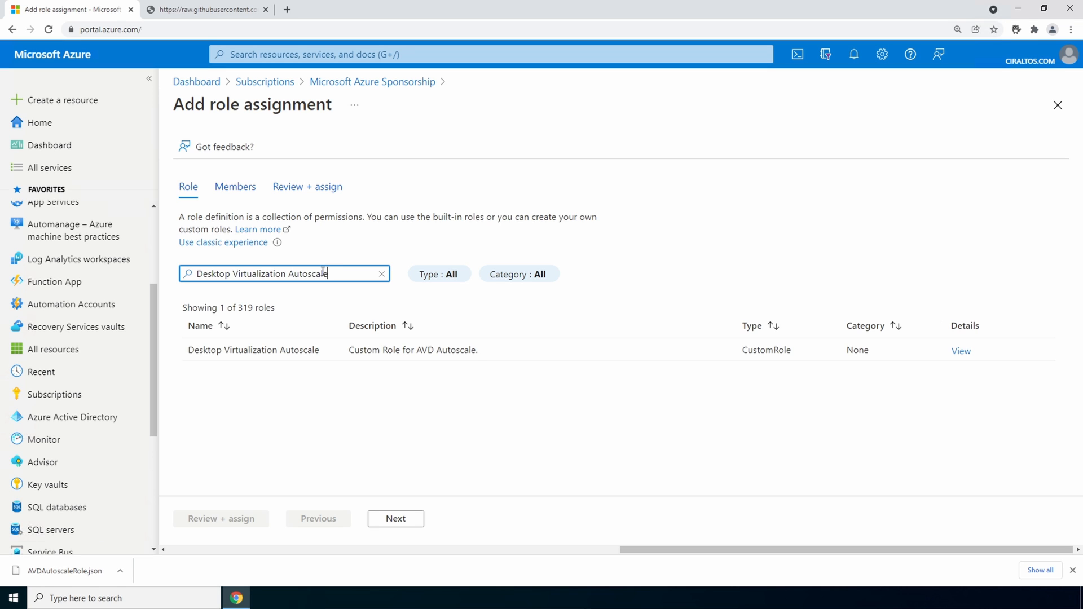
{"action": "left_click", "coordinate": [276, 349]}
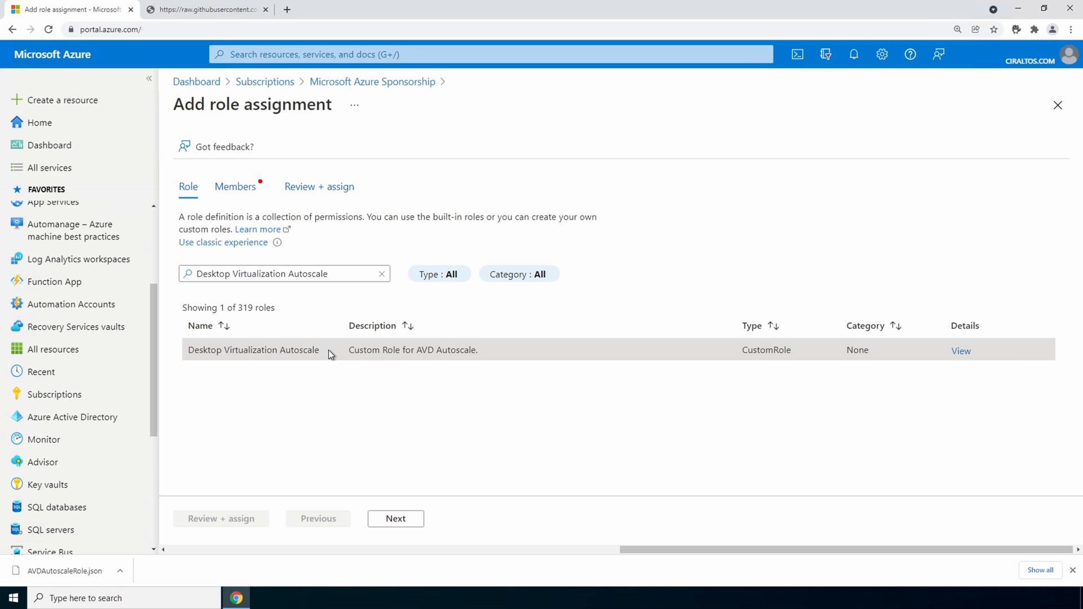
{"action": "left_click", "coordinate": [395, 518]}
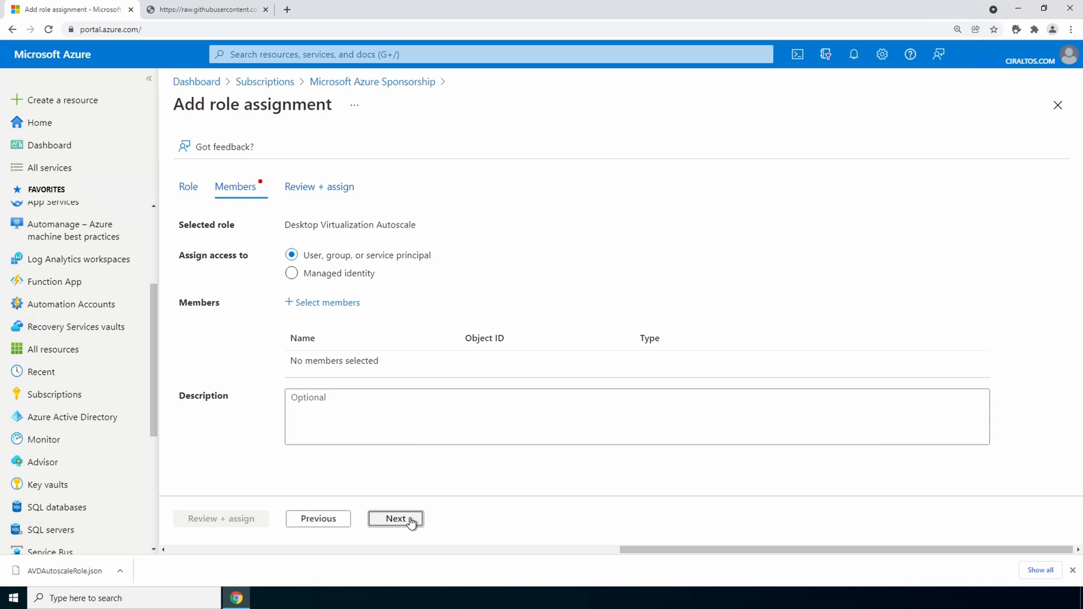
{"action": "left_click", "coordinate": [328, 302]}
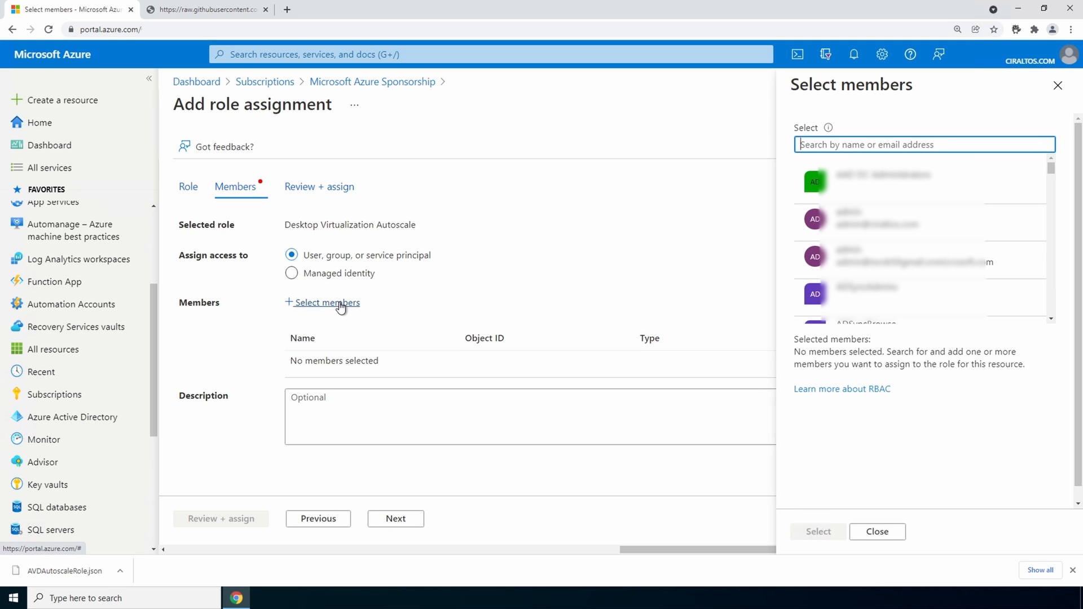
Step: Select Windows Virtual Desktop as sole member, removing the duplicate, and confirm the role assignment
{"action": "type", "text": "windows virtual desktop"}
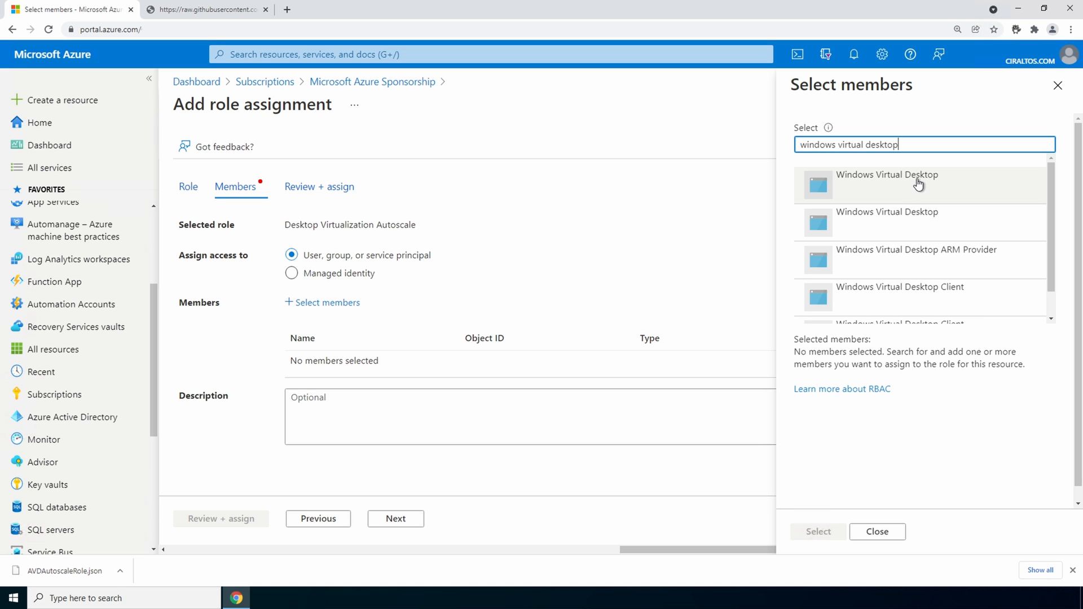
{"action": "left_click", "coordinate": [917, 185]}
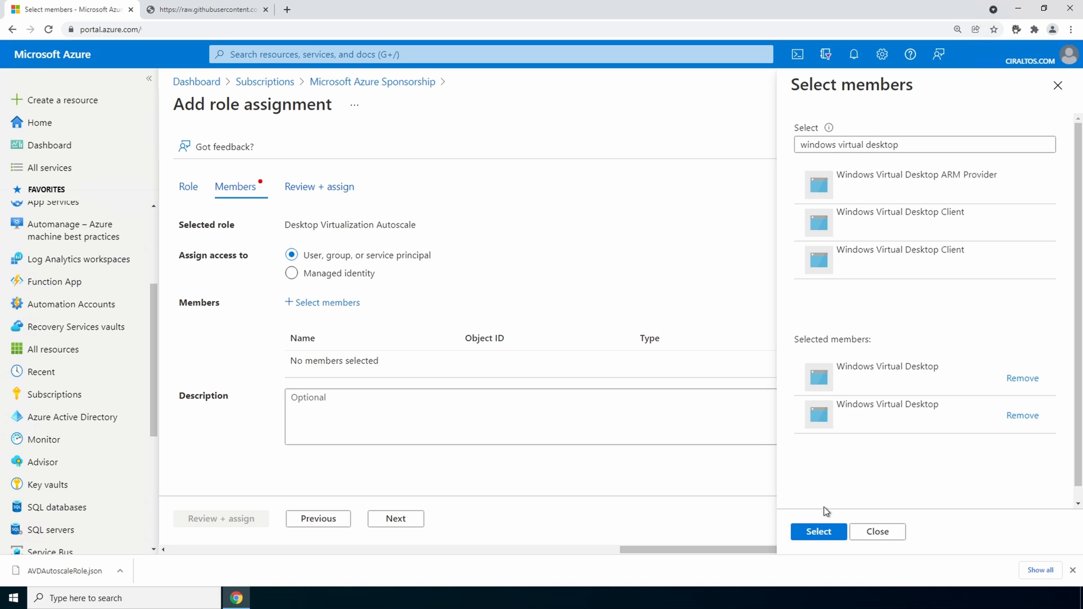
{"action": "left_click", "coordinate": [819, 531]}
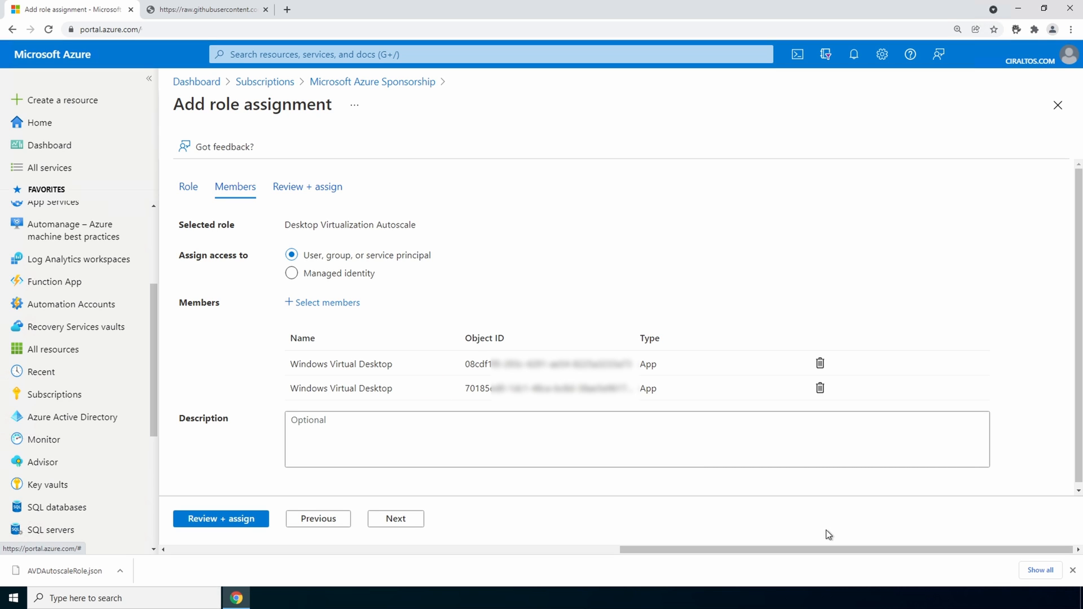
{"action": "left_click", "coordinate": [820, 363]}
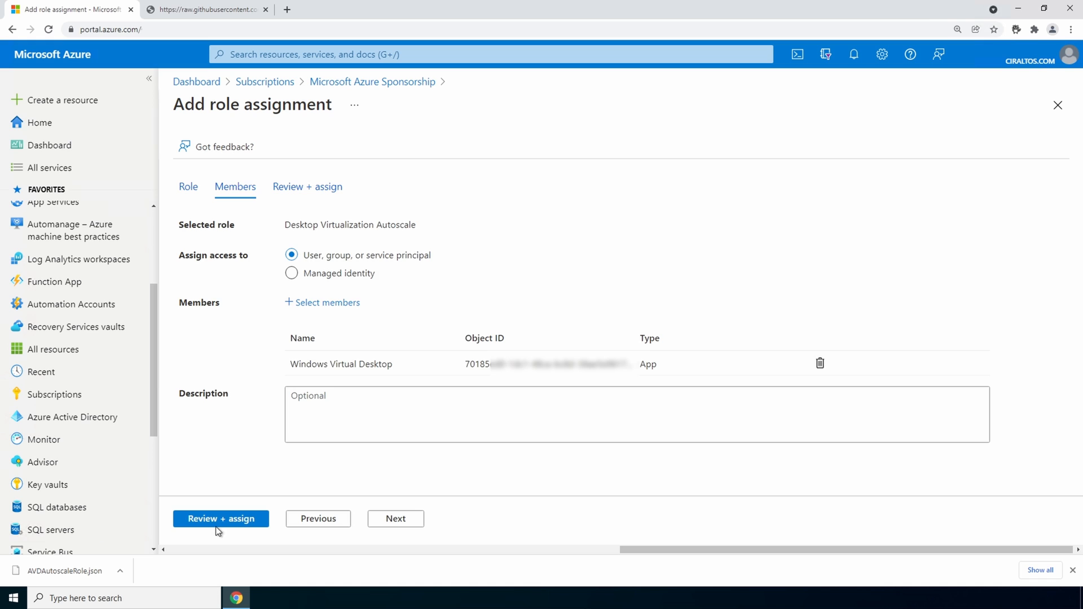
{"action": "left_click", "coordinate": [221, 518]}
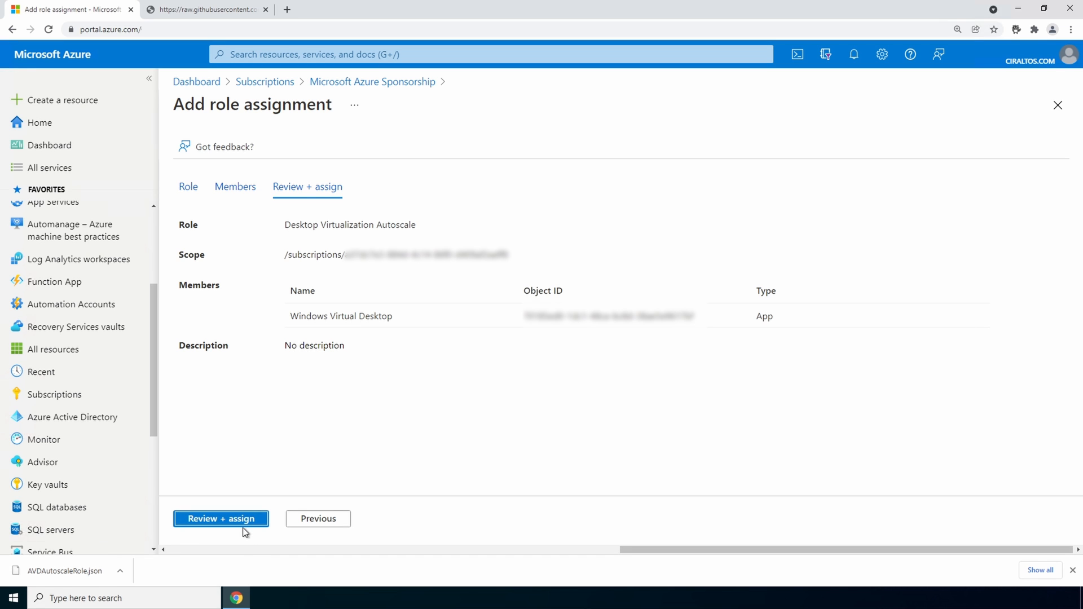
{"action": "left_click", "coordinate": [220, 518]}
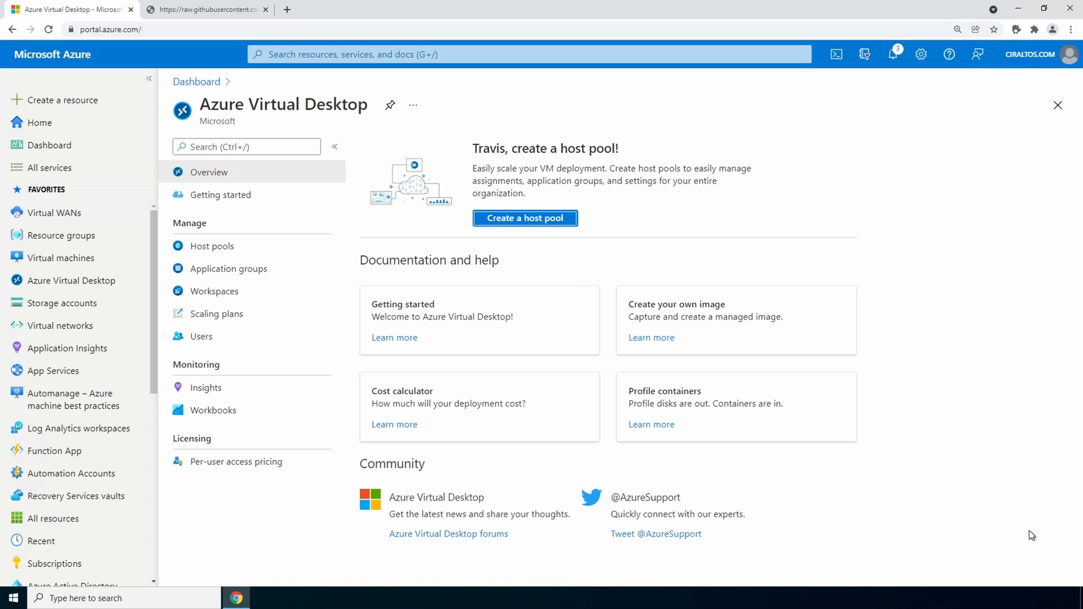
Step: Start a new scaling plan named AutoscaleCentralUS in new resource group AutoscaleRG01
{"action": "left_click", "coordinate": [216, 314]}
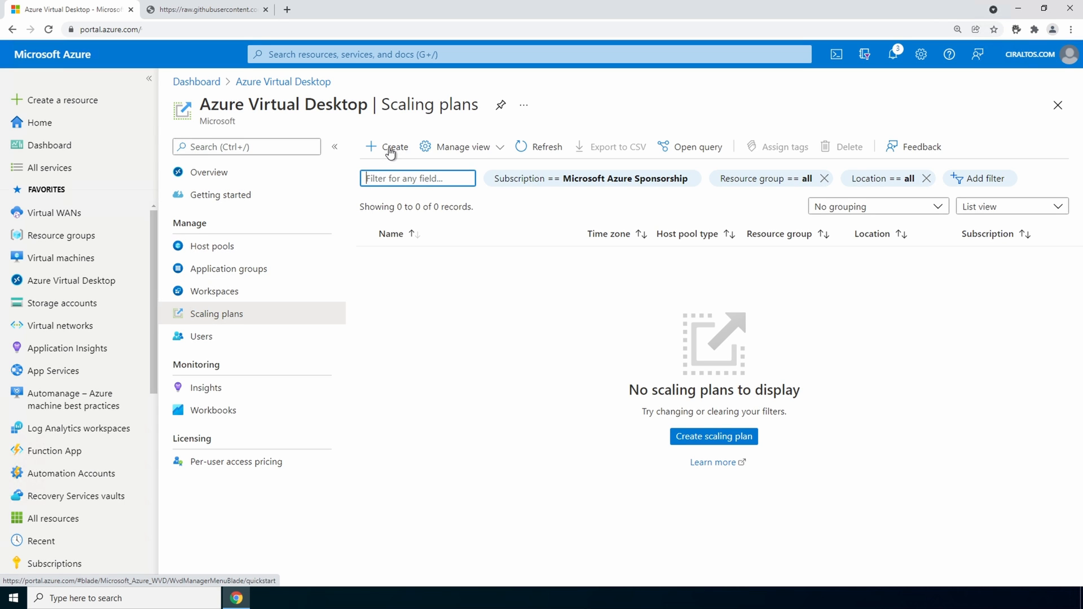
{"action": "left_click", "coordinate": [390, 147]}
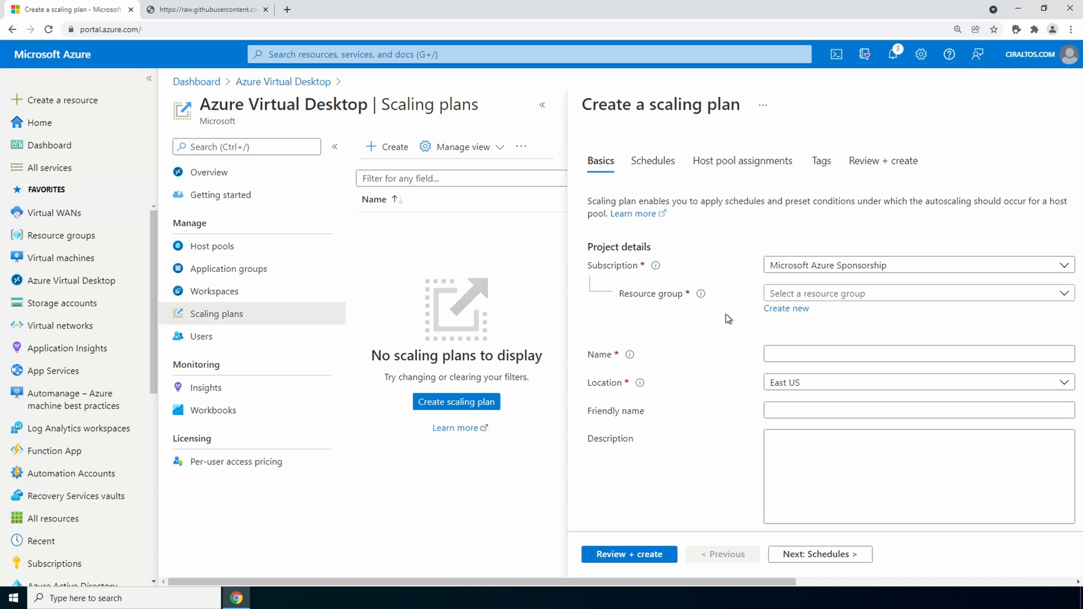
{"action": "left_click", "coordinate": [786, 309]}
{"action": "type", "text": "AutoscaleRG01"}
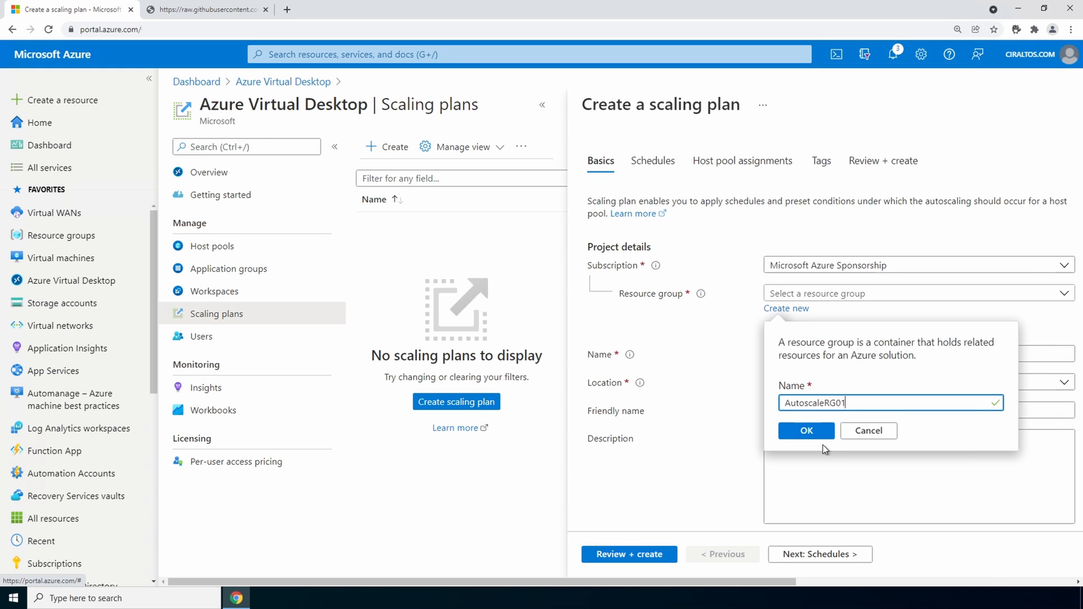
{"action": "left_click", "coordinate": [806, 430]}
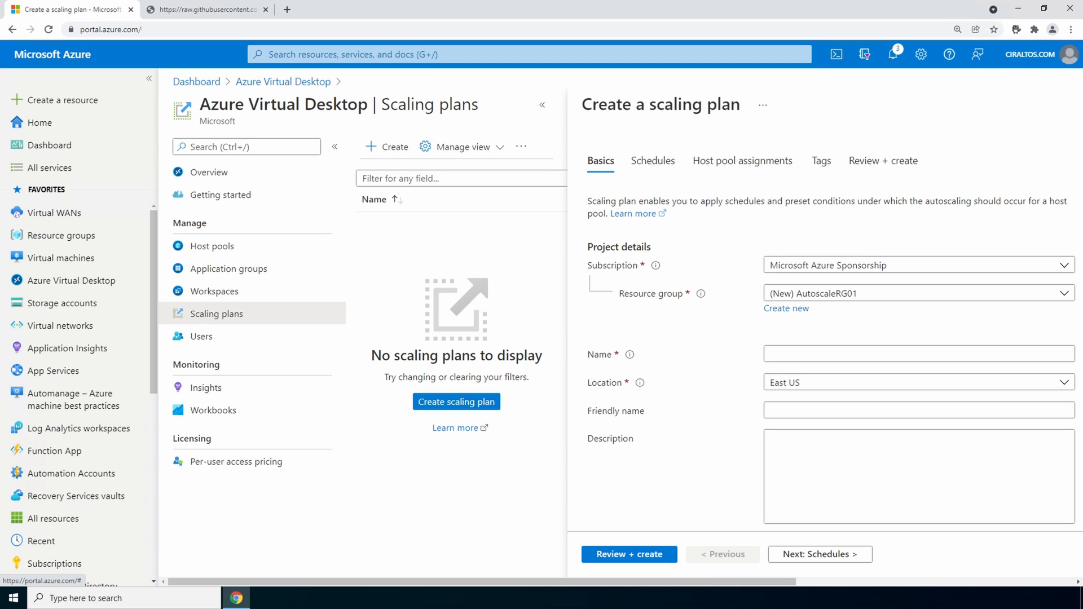
{"action": "type", "text": "AutoscaleCentralUS"}
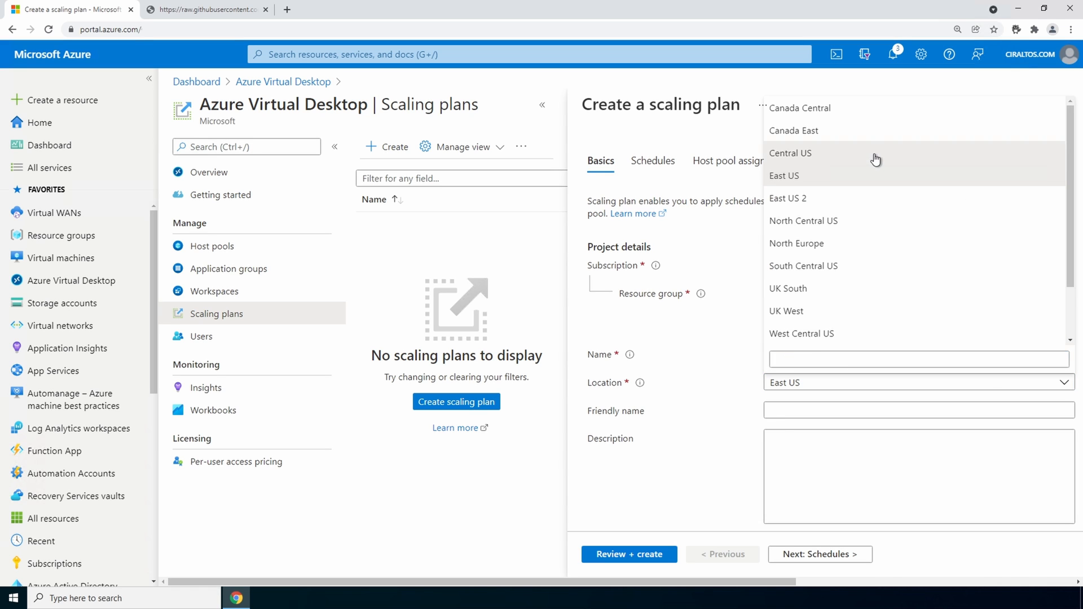
Step: Set location Central US and friendly name 'Autoscale for Central Time', then continue to Schedules
{"action": "left_click", "coordinate": [791, 153]}
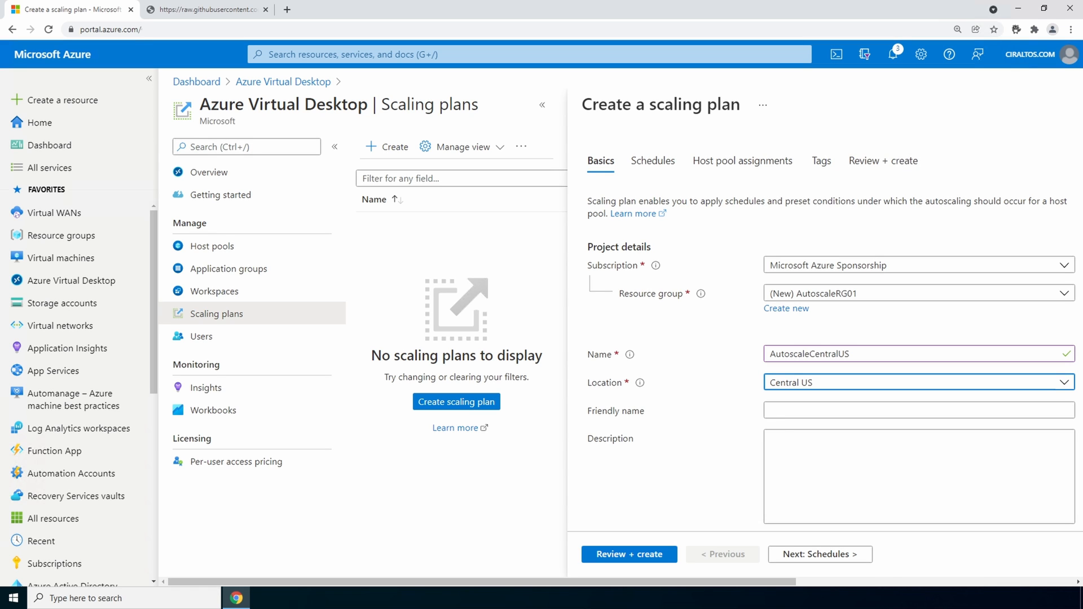
{"action": "left_click", "coordinate": [828, 410]}
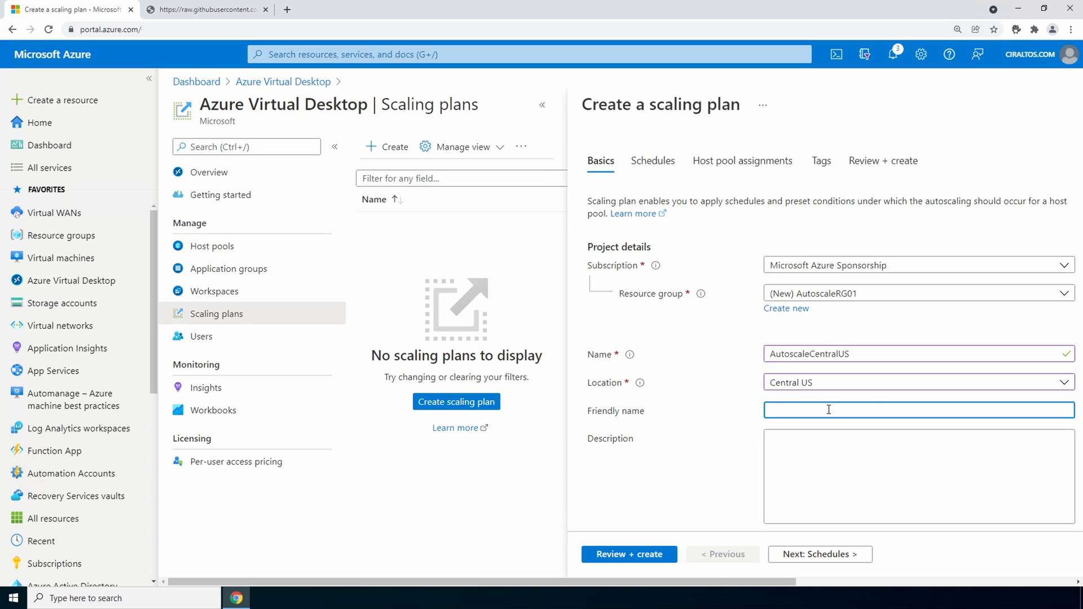
{"action": "type", "text": "Autoscale for Central Time"}
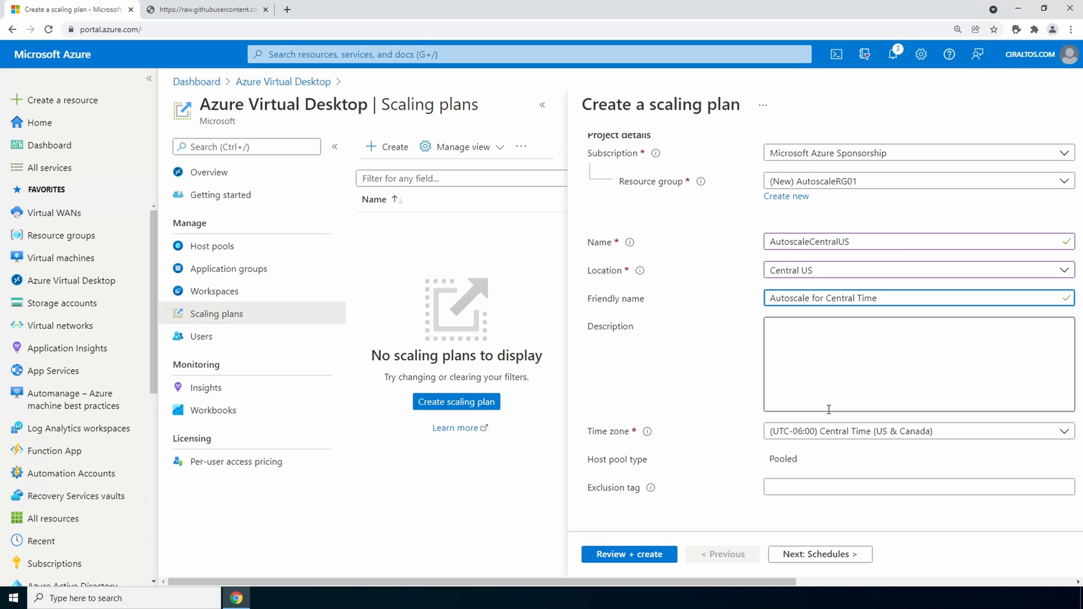
{"action": "left_click", "coordinate": [892, 298]}
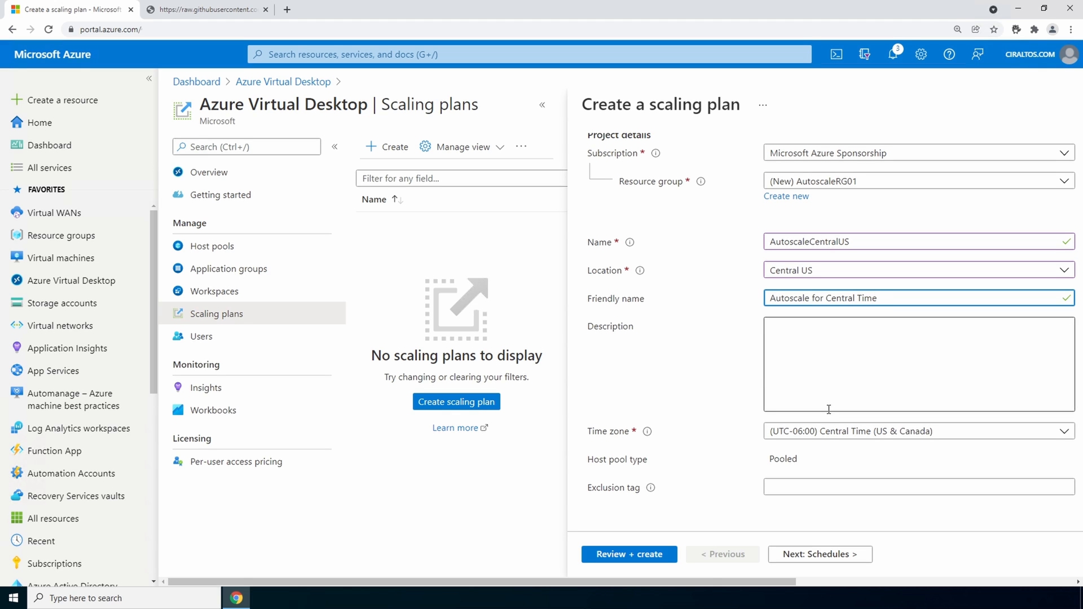
{"action": "left_click", "coordinate": [820, 554]}
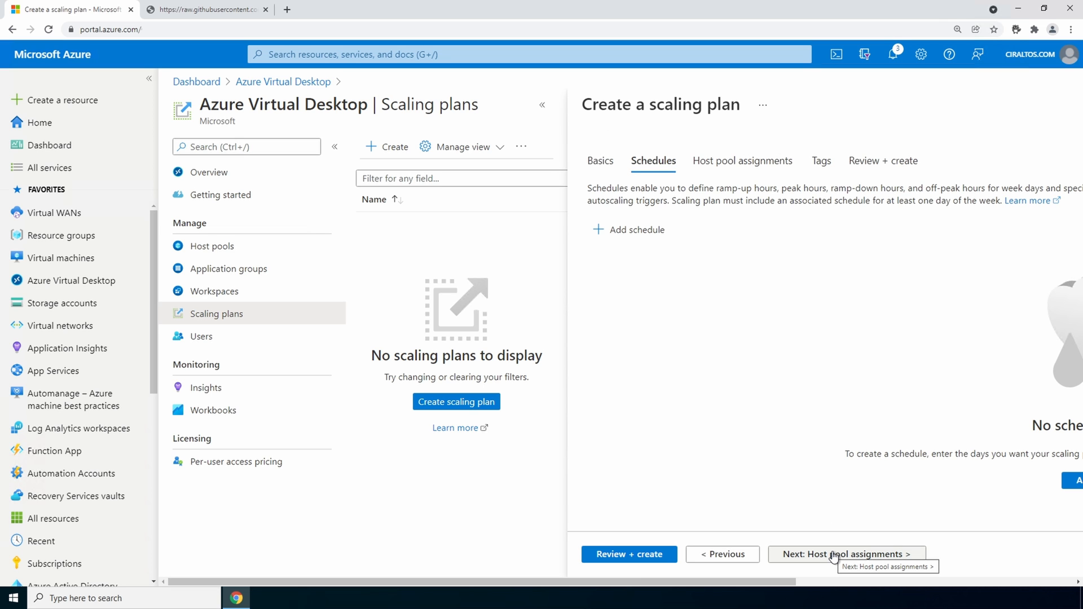
{"action": "mouse_move", "coordinate": [801, 503]}
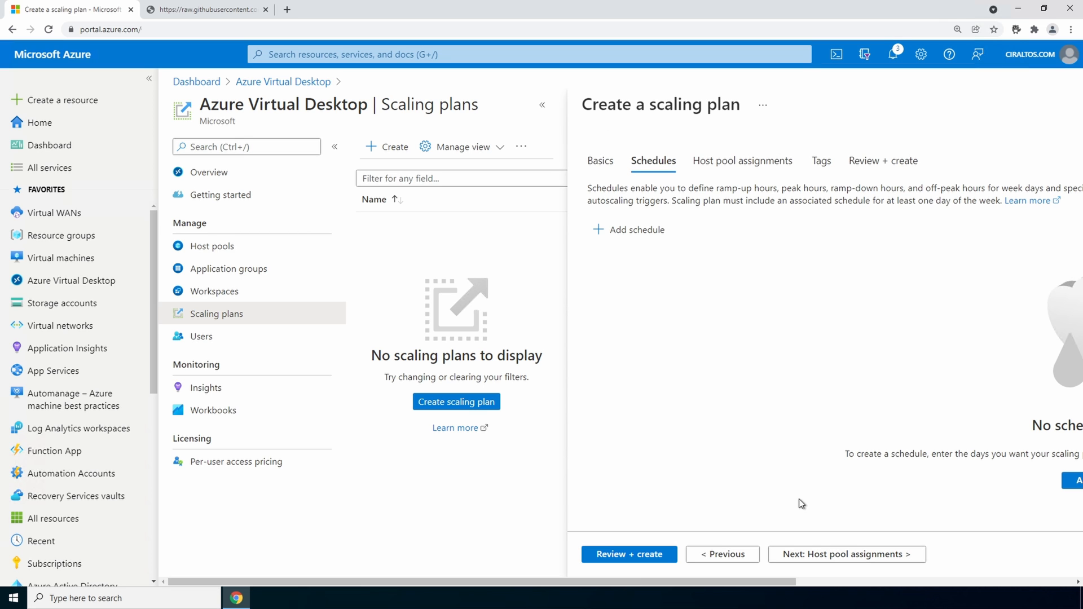
Step: Add a weekday schedule to the plan and continue to its ramp-up settings
{"action": "left_click", "coordinate": [627, 230]}
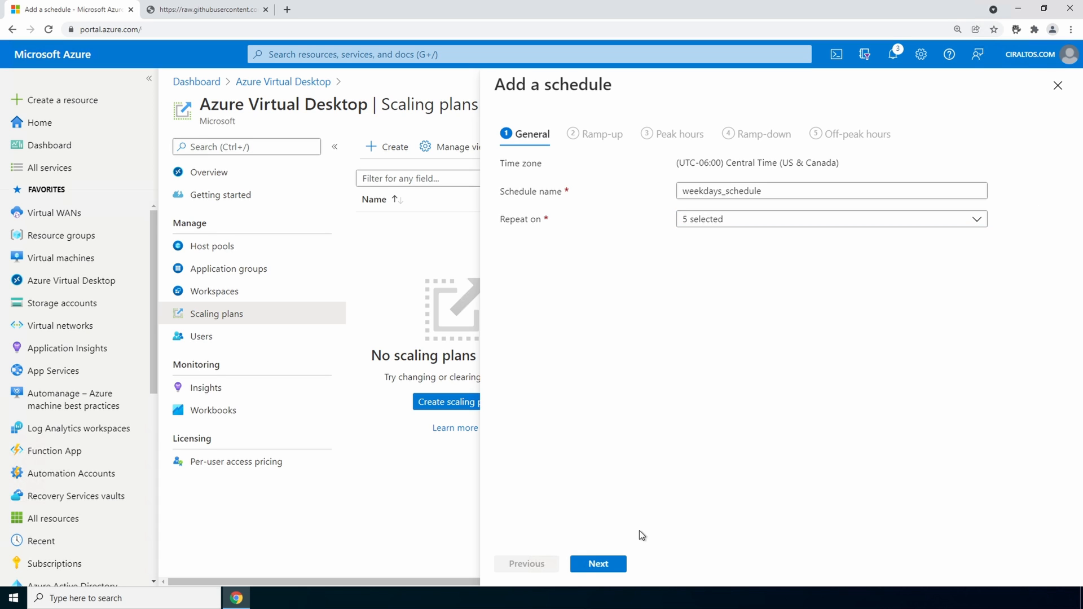
{"action": "left_click", "coordinate": [598, 563]}
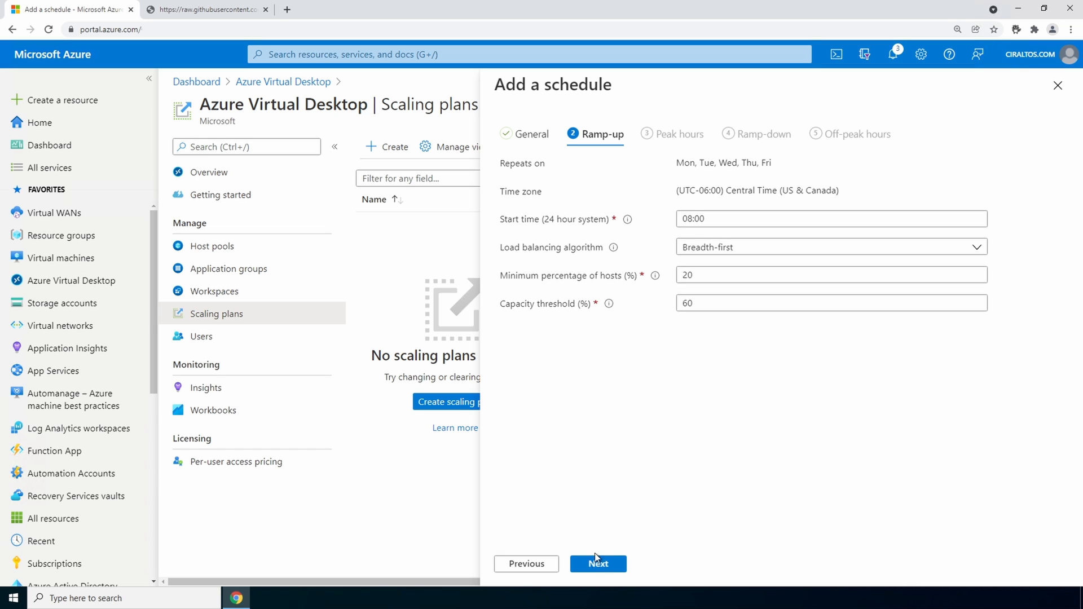
Step: Advance through peak hours at 09:00 depth-first to the ramp-down settings at 18:00
{"action": "left_click", "coordinate": [598, 563]}
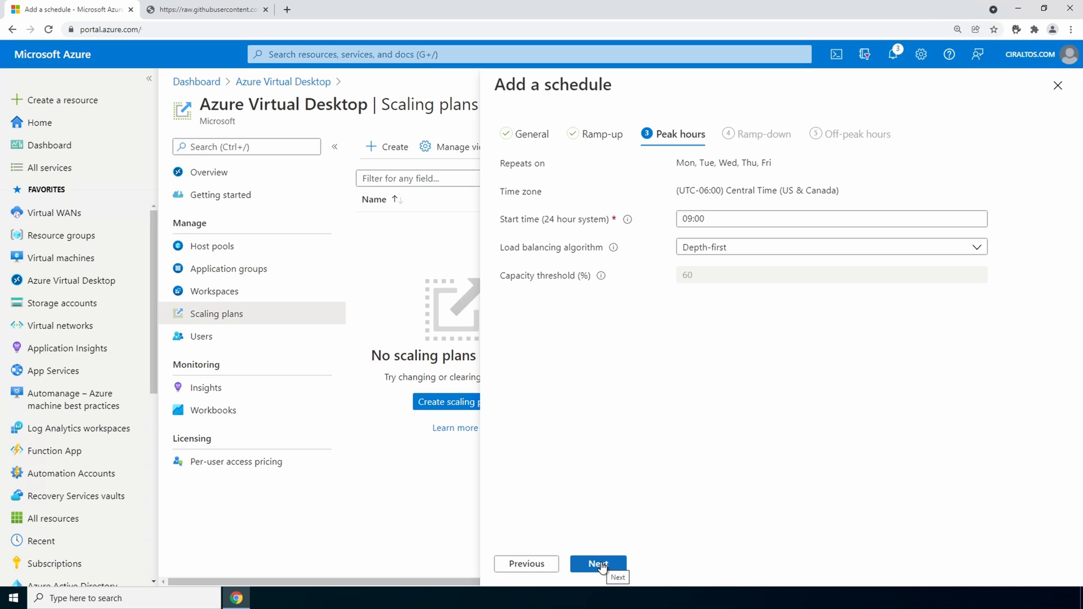
{"action": "left_click", "coordinate": [598, 564]}
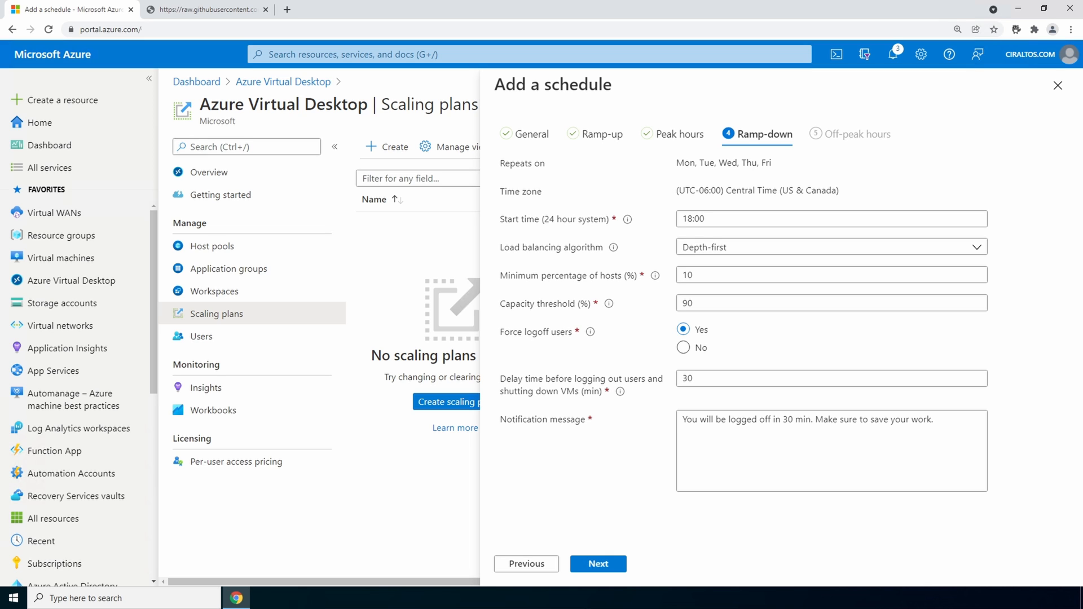
Step: Disable forced logoff, set off-peak start 20:00 depth-first, and add weekdays_schedule to the plan
{"action": "left_click", "coordinate": [682, 348]}
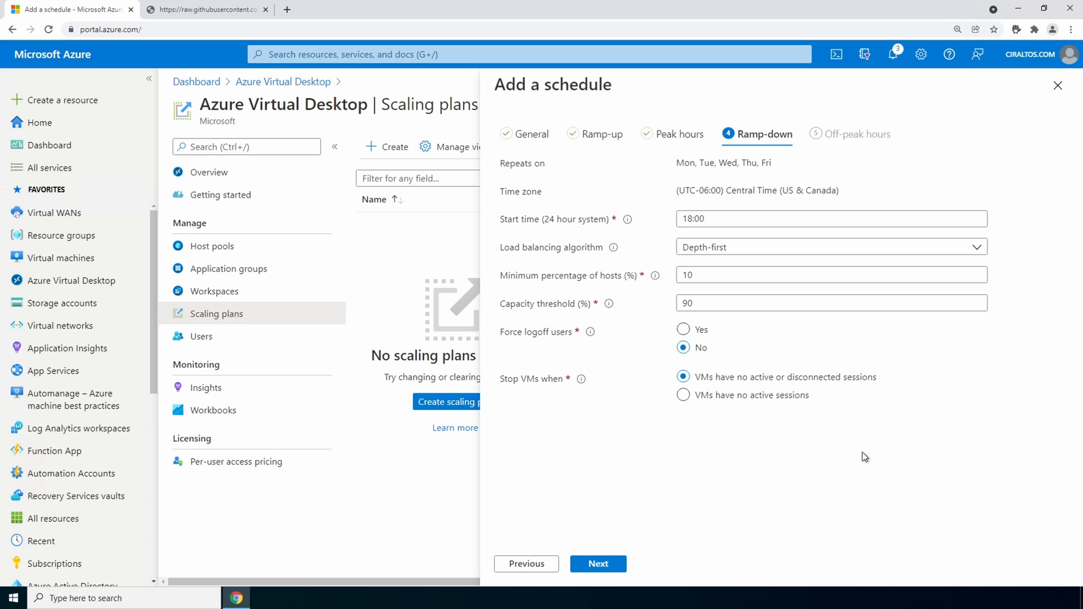
{"action": "mouse_move", "coordinate": [890, 482]}
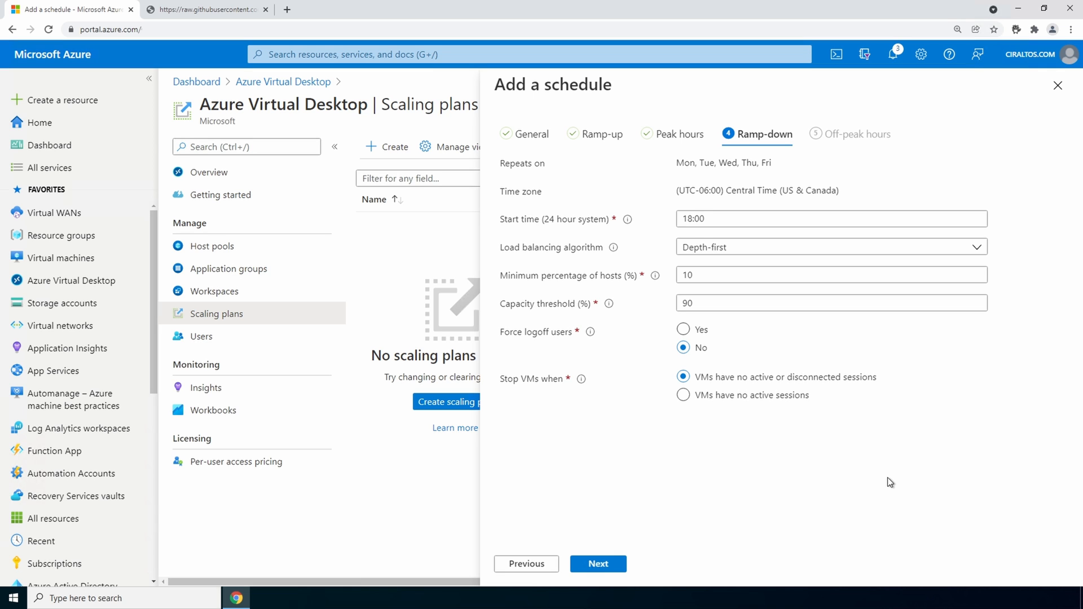
{"action": "left_click", "coordinate": [597, 563]}
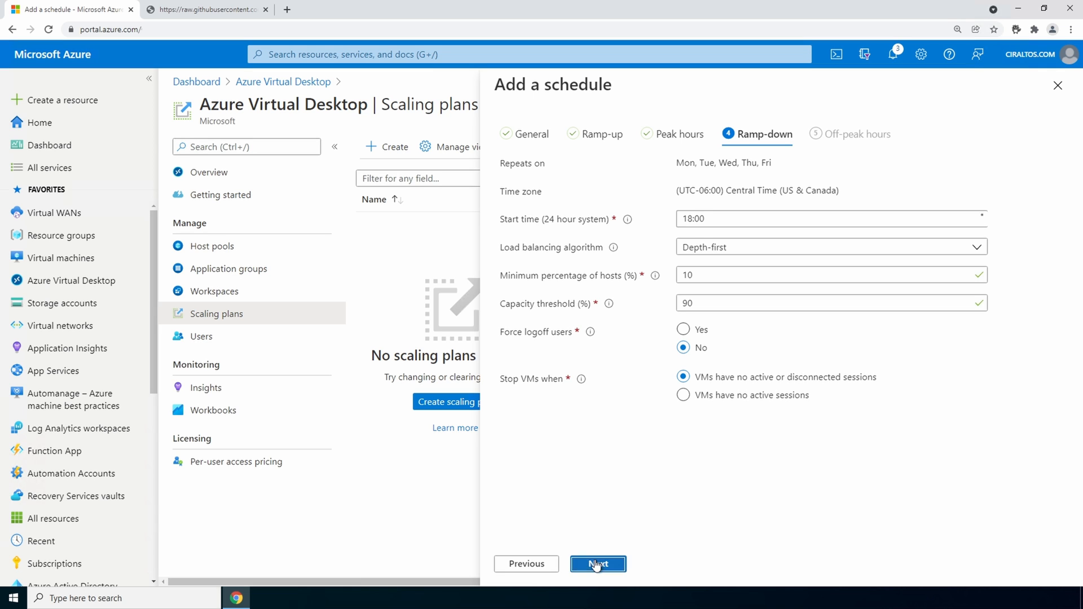
{"action": "left_click", "coordinate": [597, 564]}
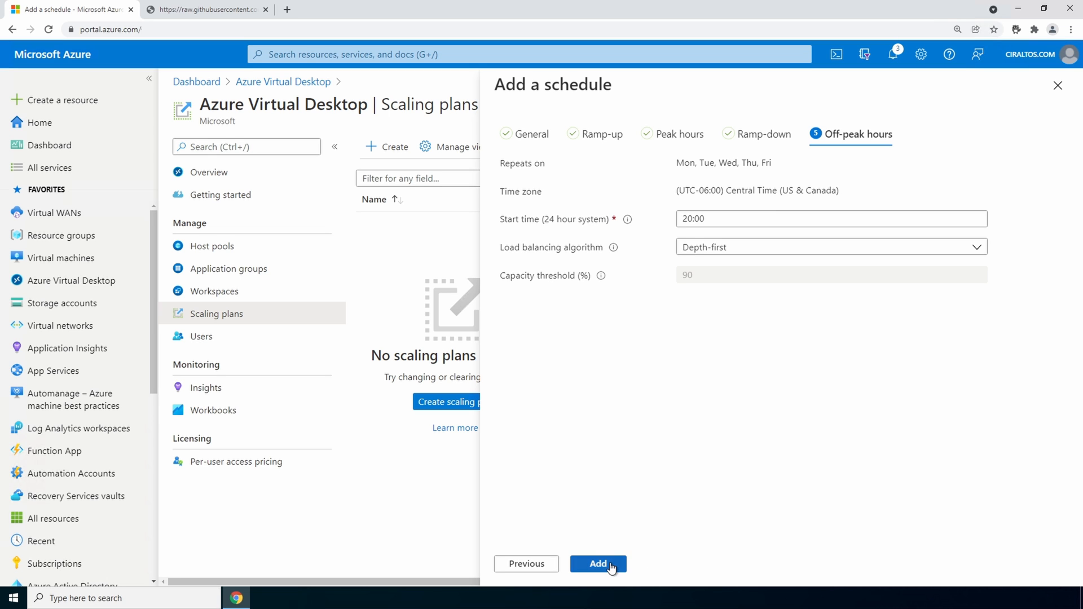
{"action": "left_click", "coordinate": [597, 564]}
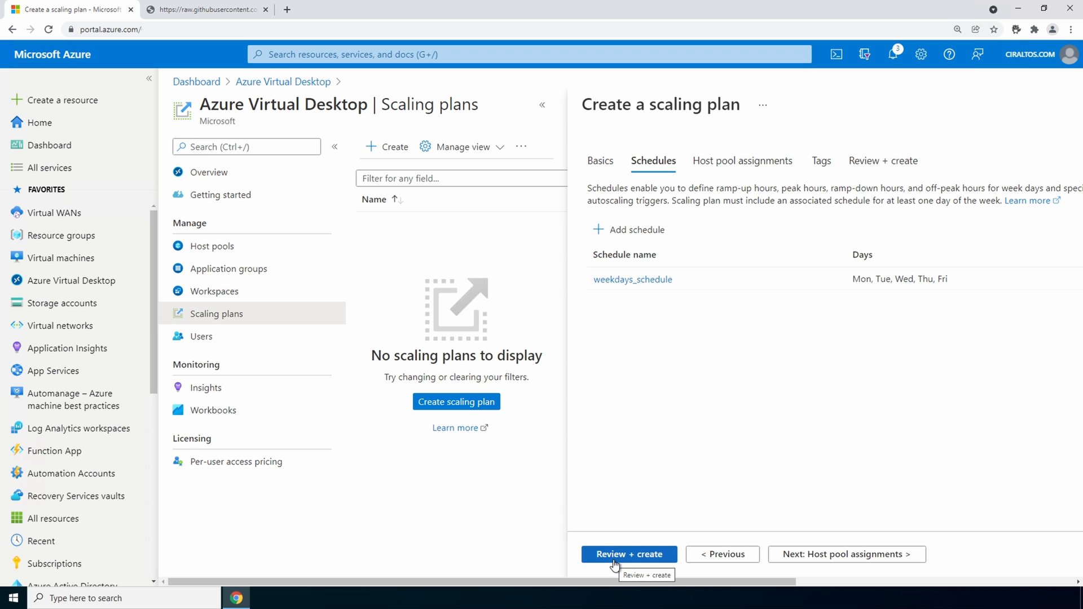
Step: Validate and create the AutoscaleCentralUS scaling plan in AutoscaleRG01
{"action": "left_click", "coordinate": [629, 554]}
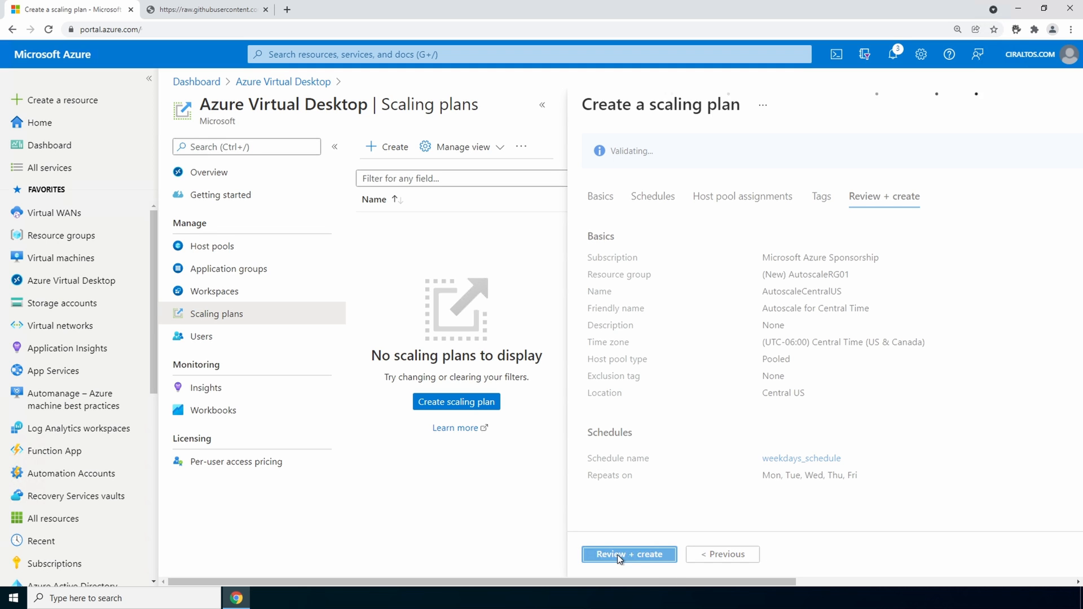
{"action": "left_click", "coordinate": [629, 554]}
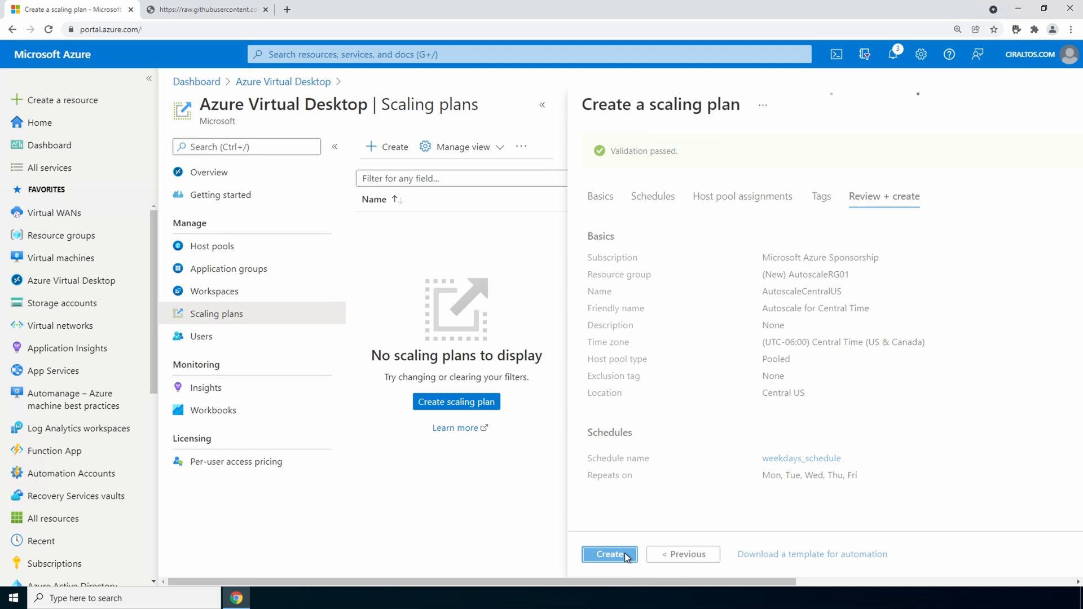
{"action": "left_click", "coordinate": [609, 554]}
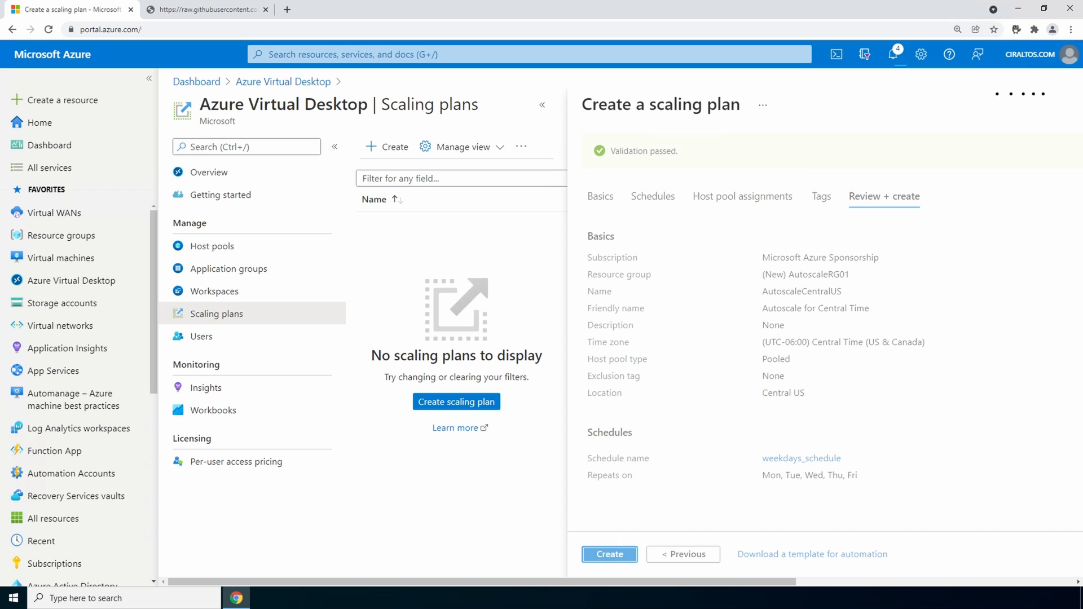
{"action": "left_click", "coordinate": [609, 554]}
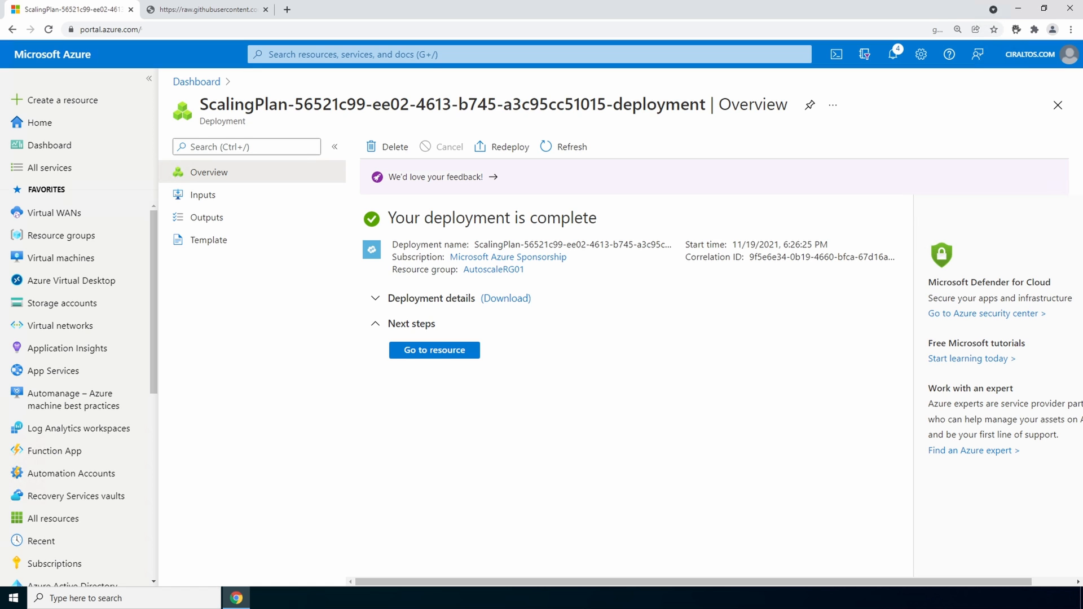
{"action": "mouse_move", "coordinate": [100, 276]}
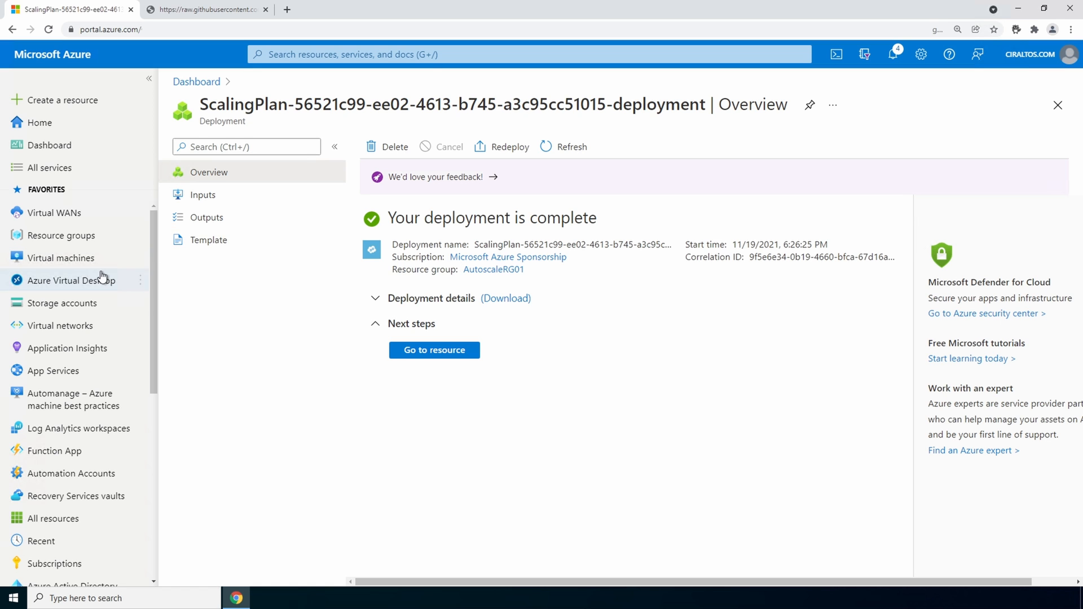
Step: Locate the AutoscaleCentralUS plan under Azure Virtual Desktop scaling plans
{"action": "left_click", "coordinate": [67, 281]}
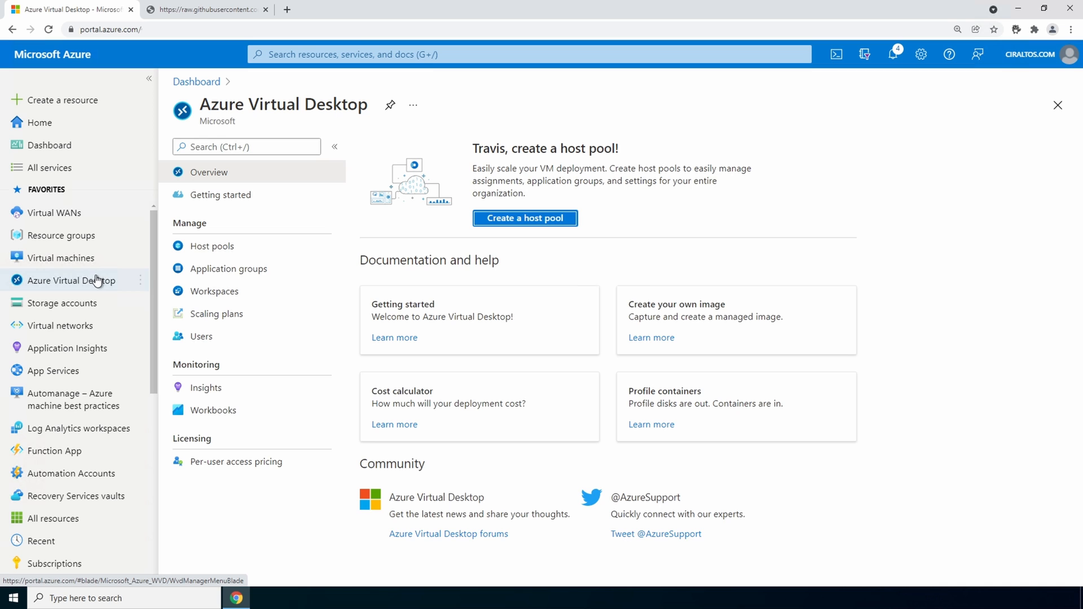
{"action": "left_click", "coordinate": [216, 313]}
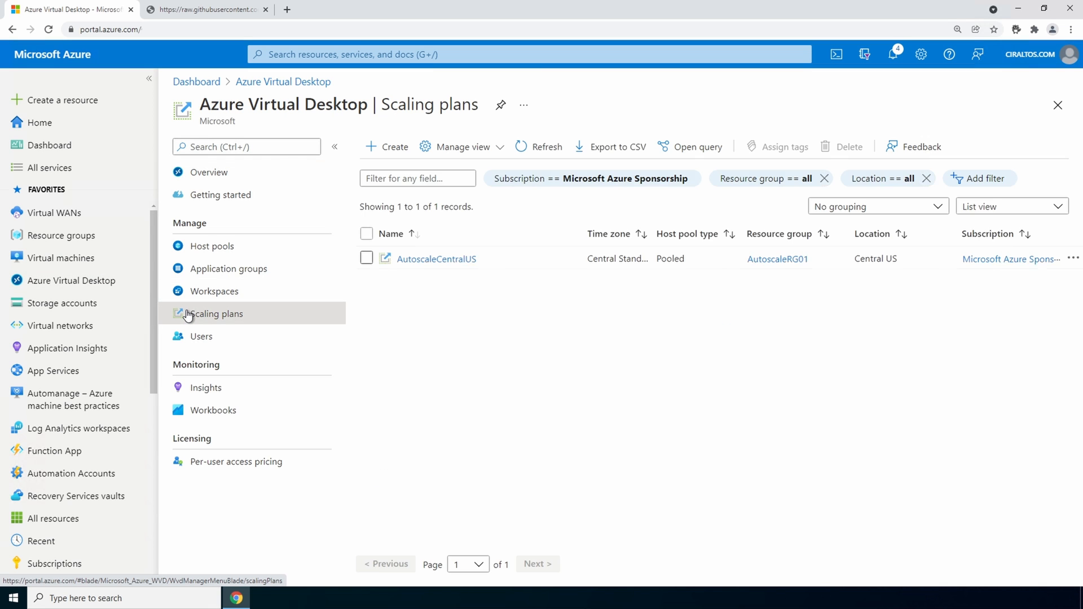
{"action": "left_click", "coordinate": [417, 179]}
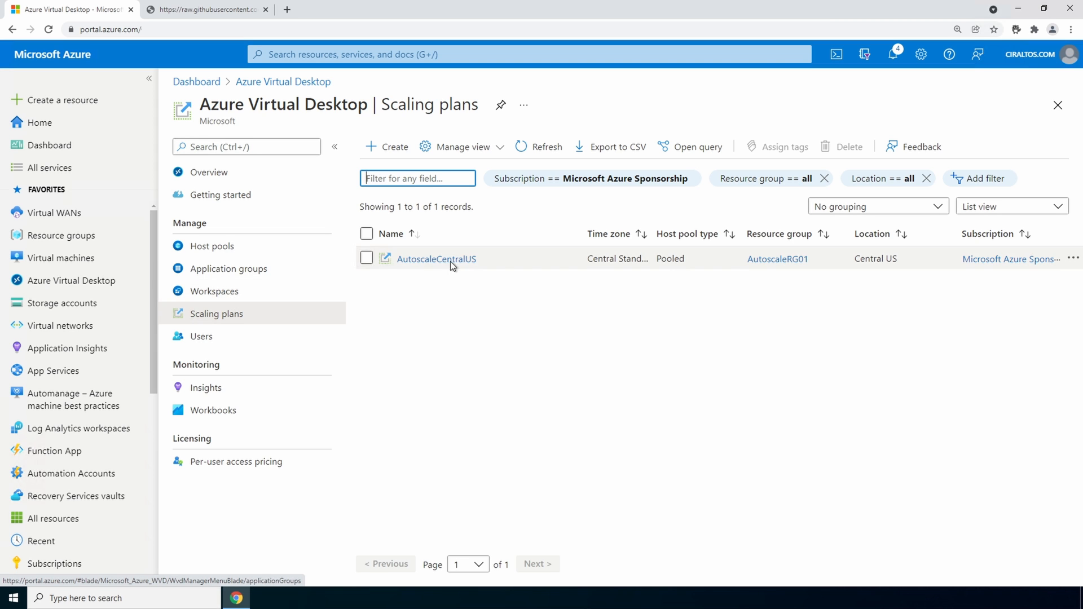
{"action": "left_click", "coordinate": [436, 259]}
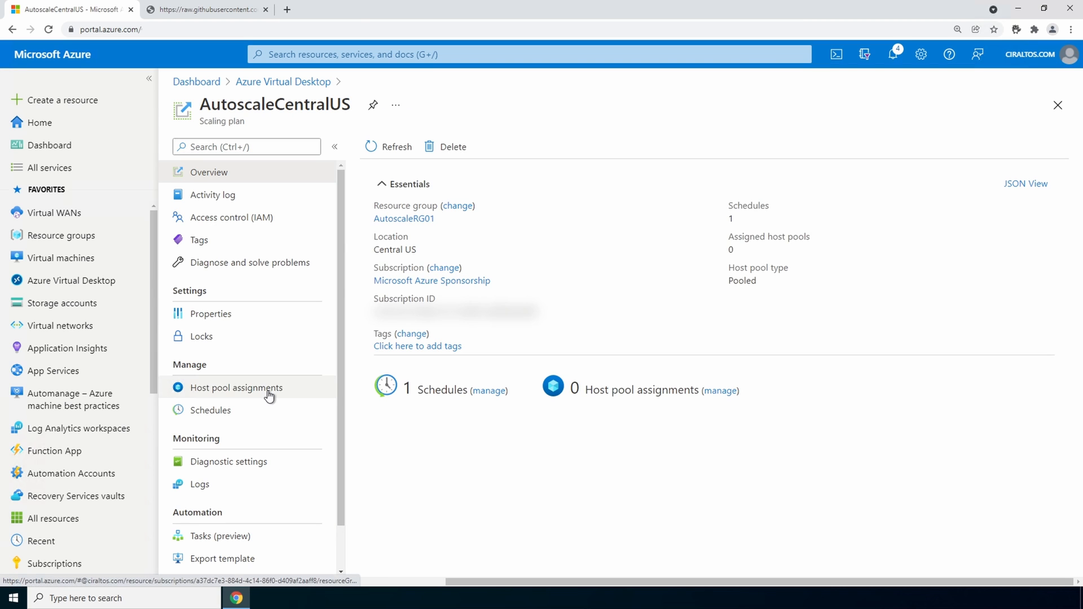
Step: Assign host pool AADJHP01 to the plan with autoscale enabled
{"action": "left_click", "coordinate": [236, 388]}
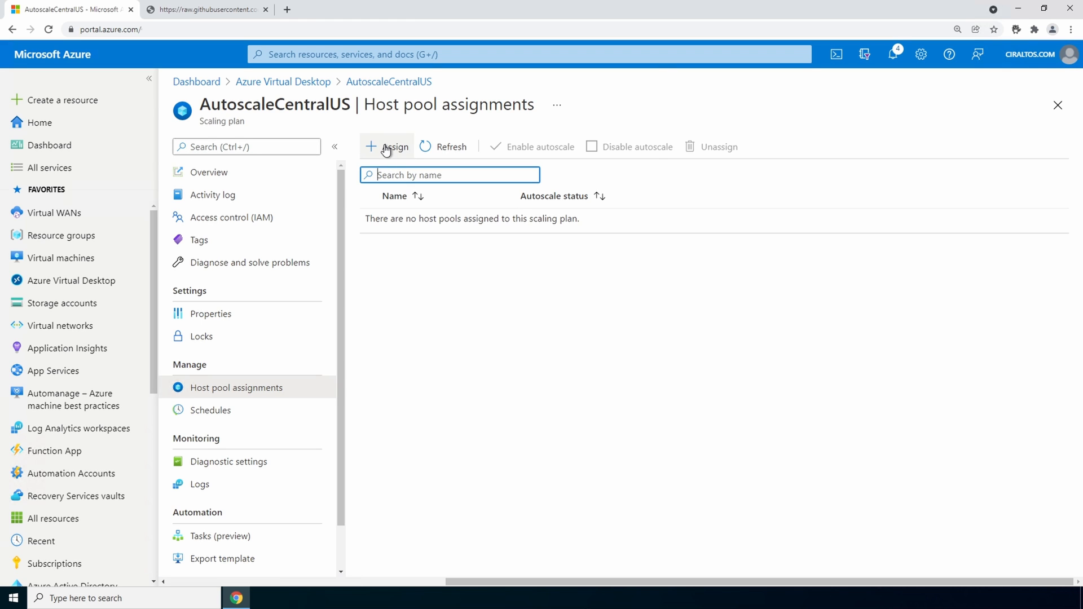
{"action": "left_click", "coordinate": [390, 147]}
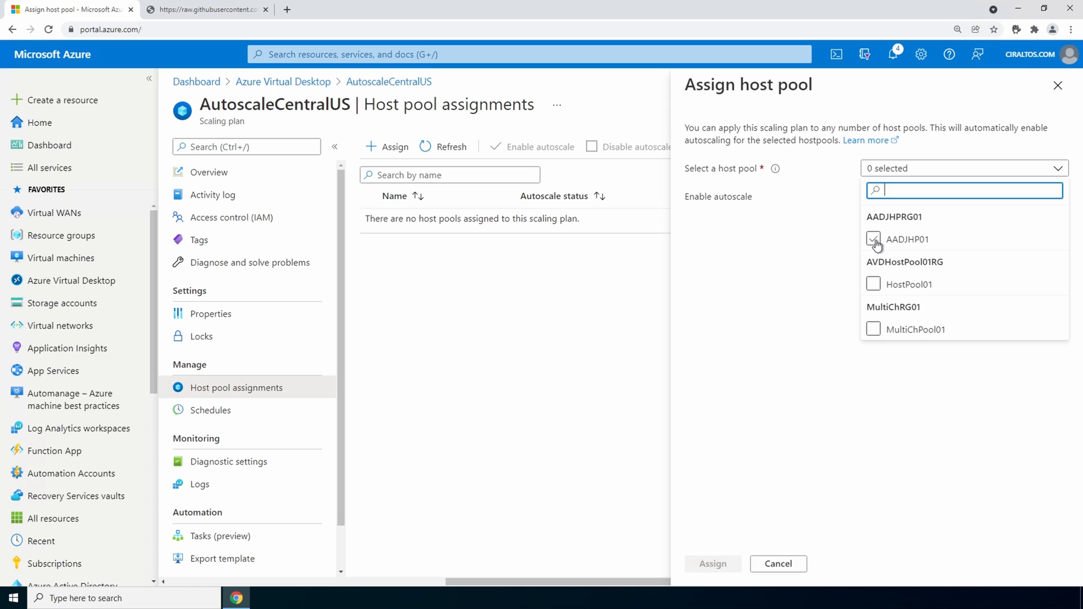
{"action": "left_click", "coordinate": [712, 563]}
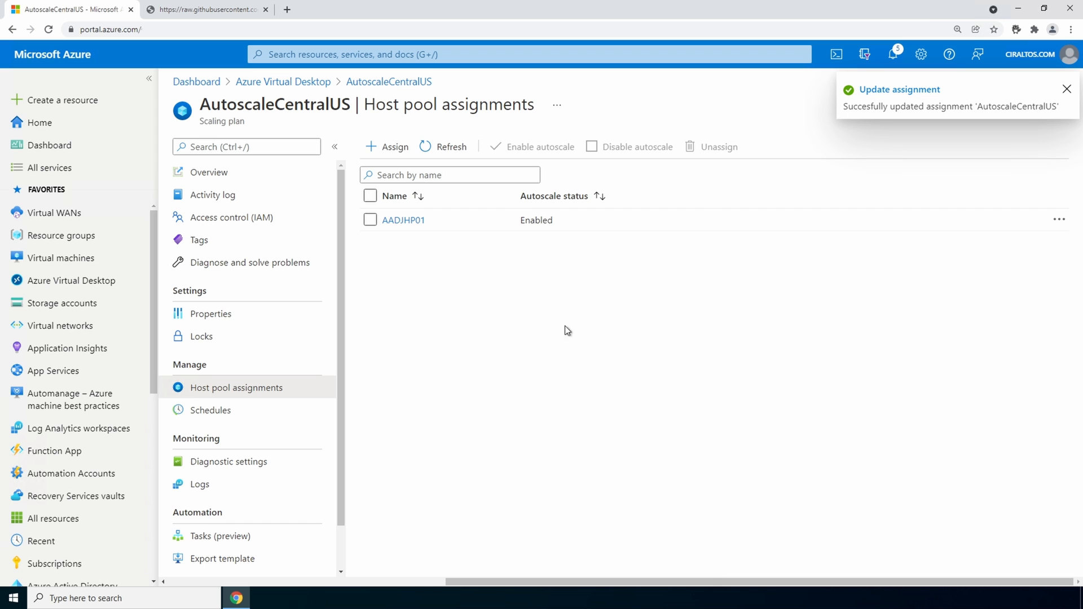
{"action": "mouse_move", "coordinate": [321, 88]}
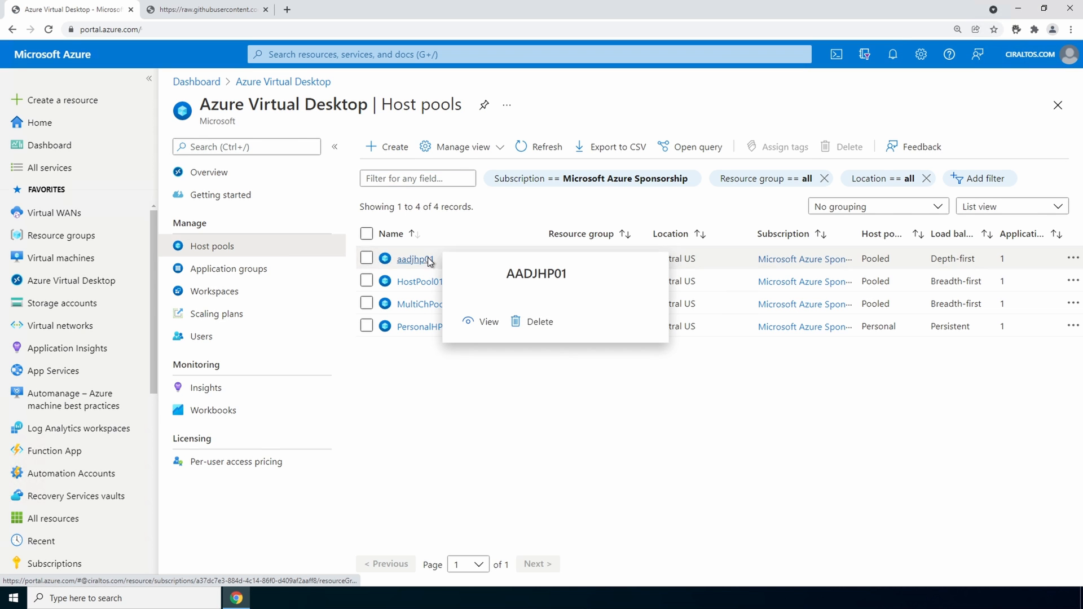
Step: Unassign the autoscalecentralus scaling plan from host pool AADJHP01 and confirm
{"action": "left_click", "coordinate": [411, 260]}
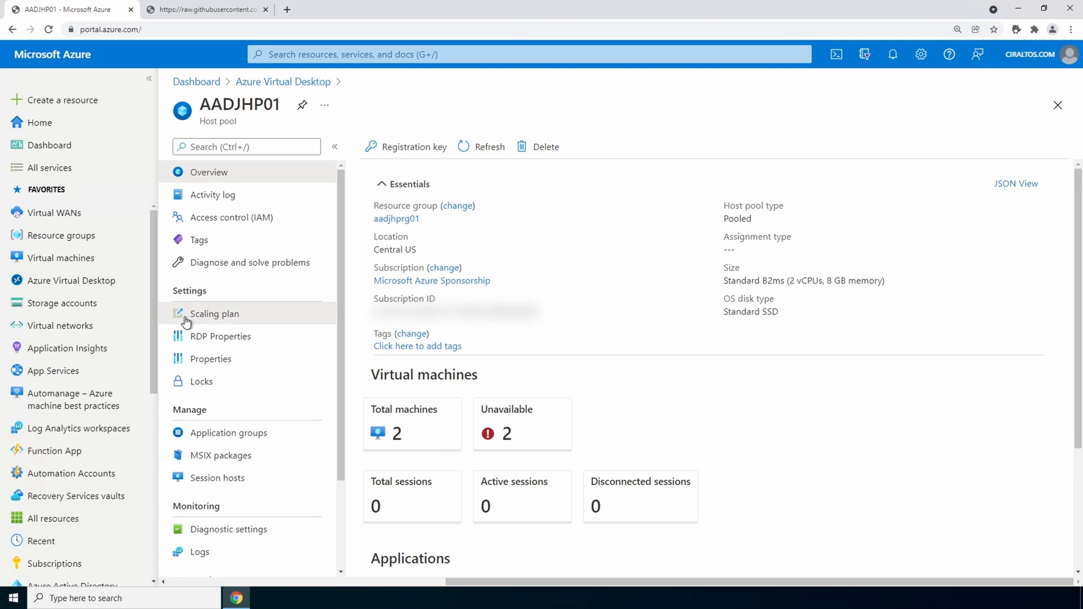
{"action": "left_click", "coordinate": [213, 313]}
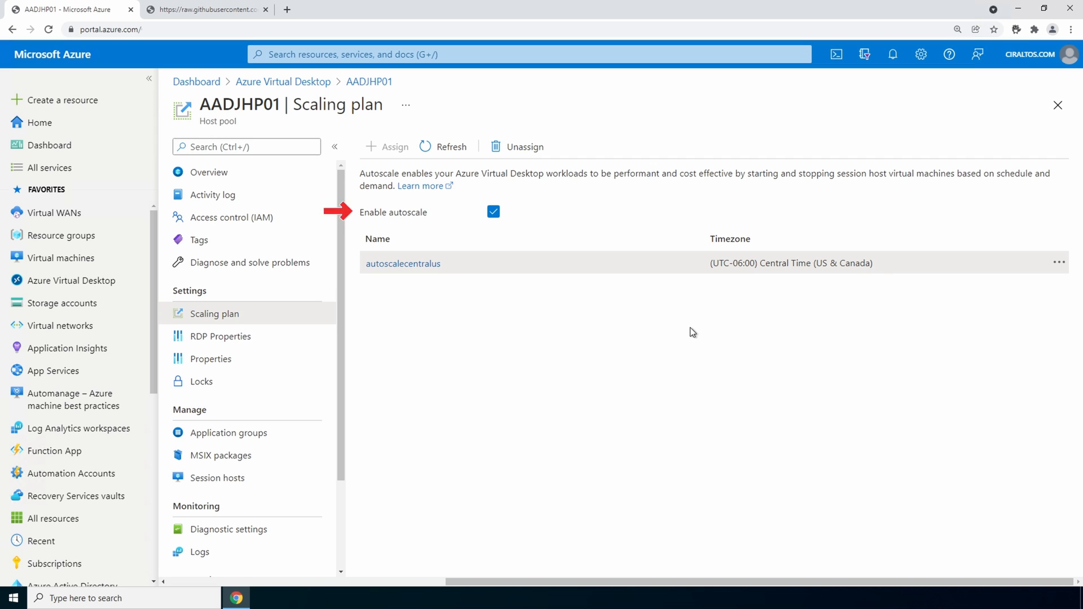
{"action": "left_click", "coordinate": [1060, 262]}
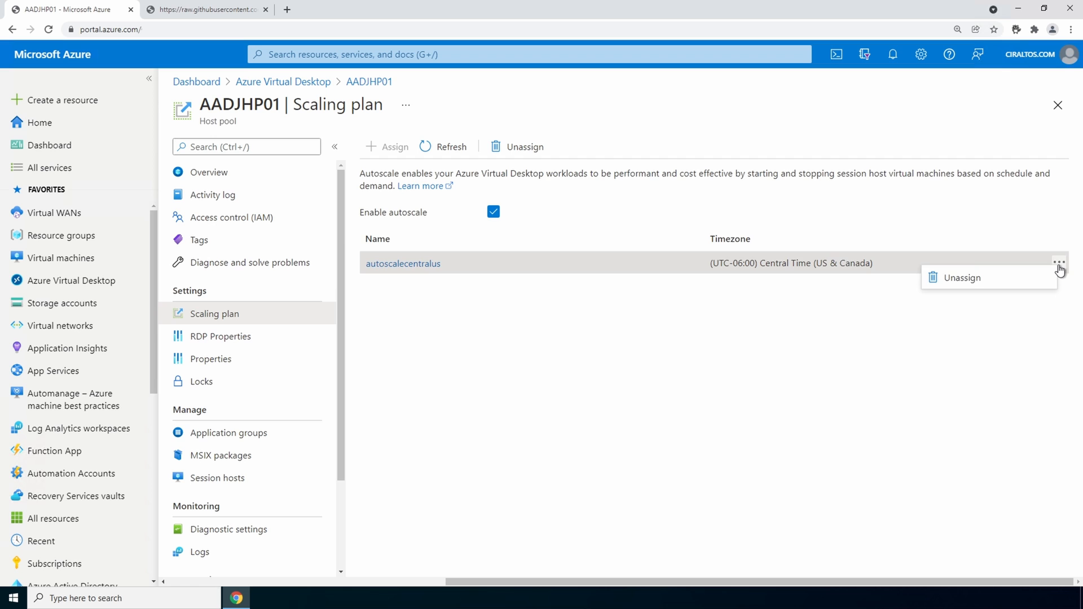
{"action": "left_click", "coordinate": [961, 277]}
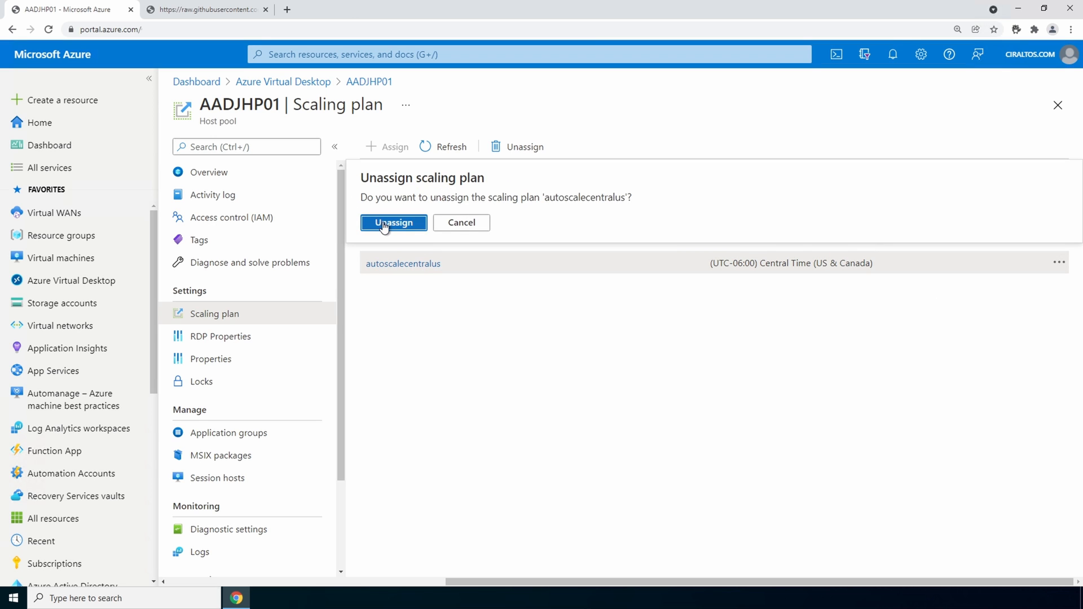
{"action": "left_click", "coordinate": [393, 223]}
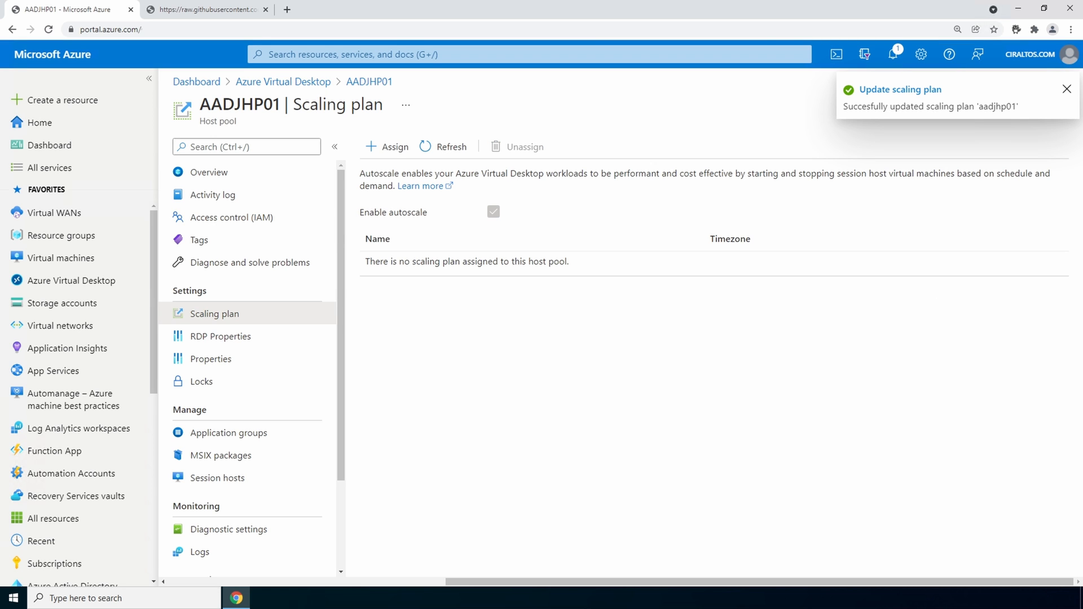